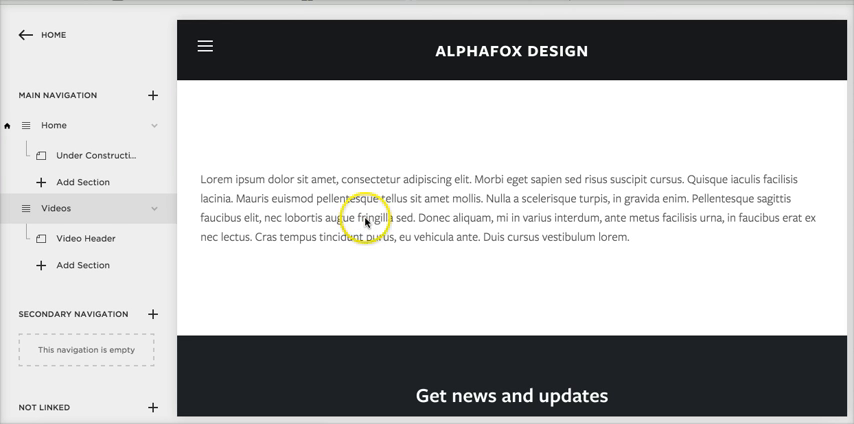
mouse_move(280, 100)
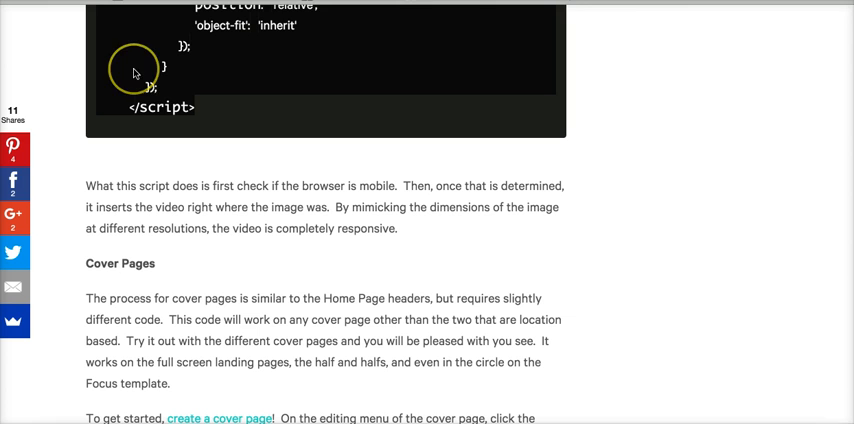
mouse_move(137, 72)
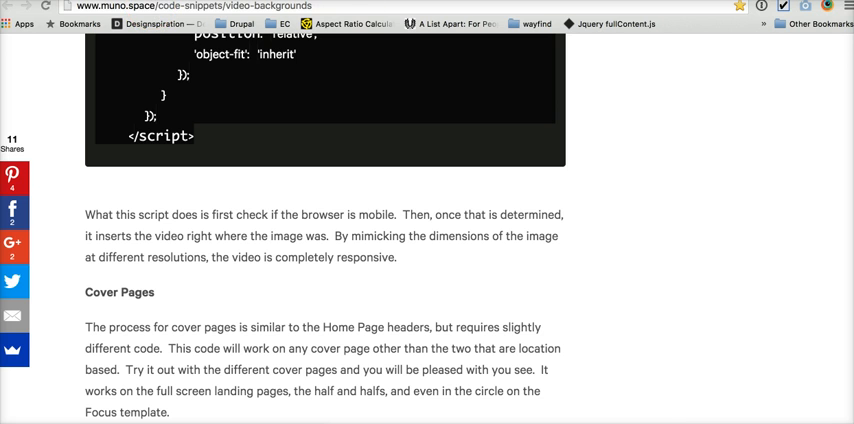
- Scroll the Pages panel to the plugins page and open its Page Content editor
scroll("down", 3)
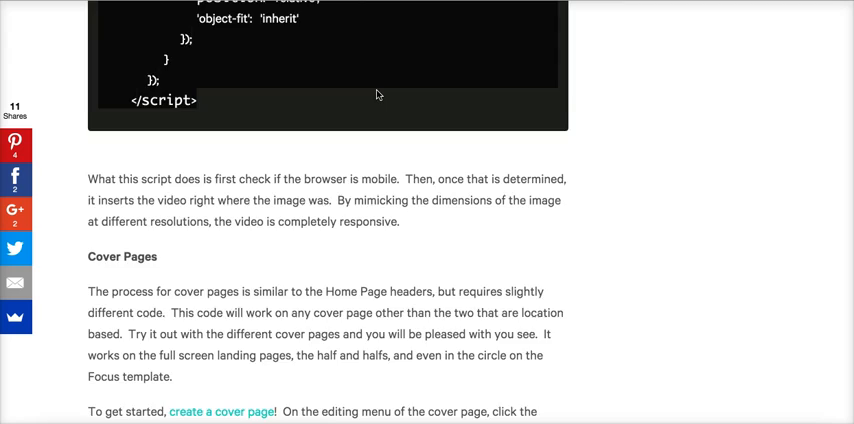
scroll("up", 3)
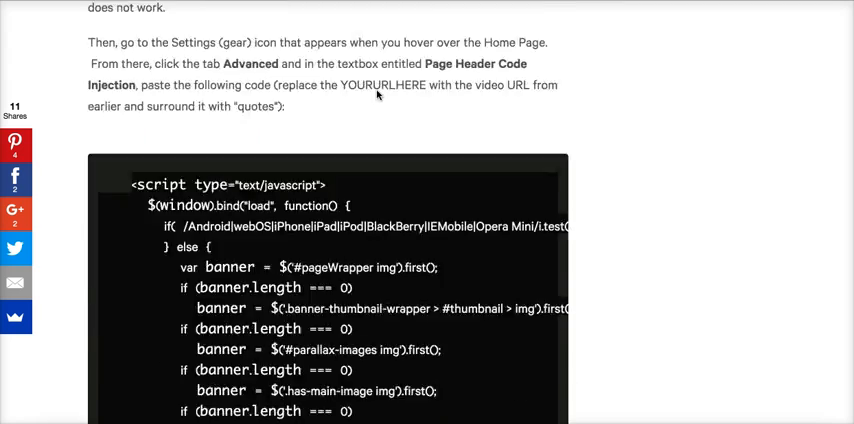
scroll("up", 3)
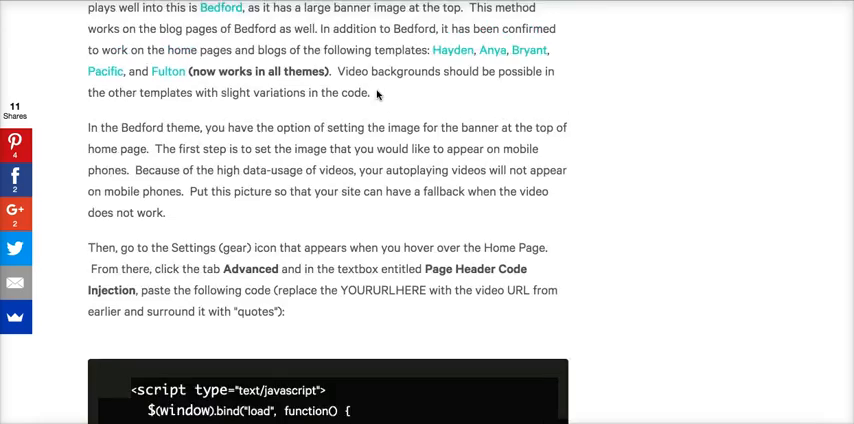
scroll("up", 3)
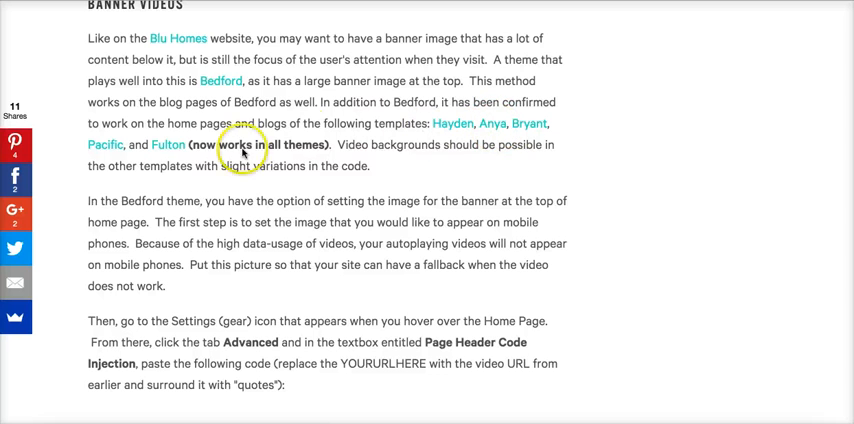
scroll("down", 3)
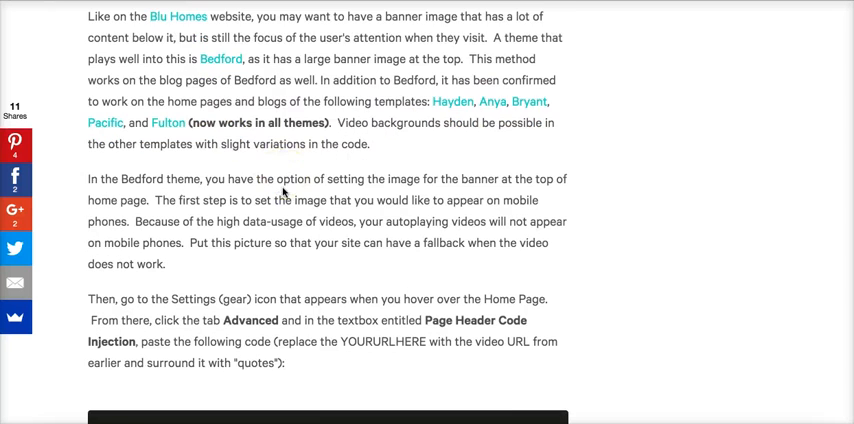
scroll("down", 3)
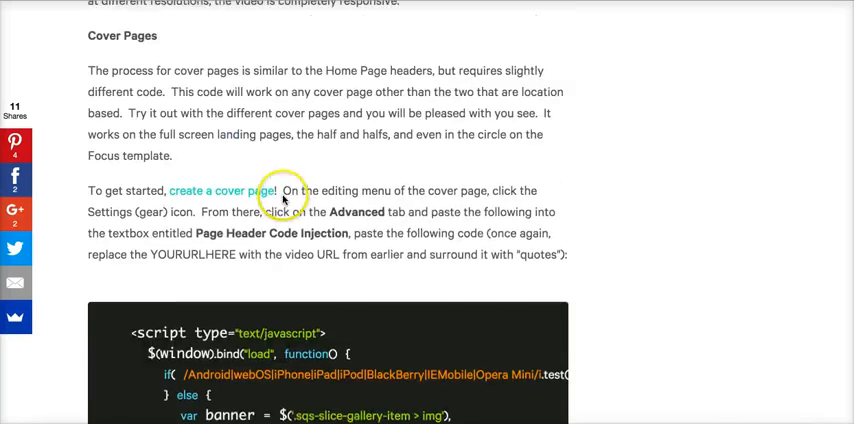
scroll("down", 3)
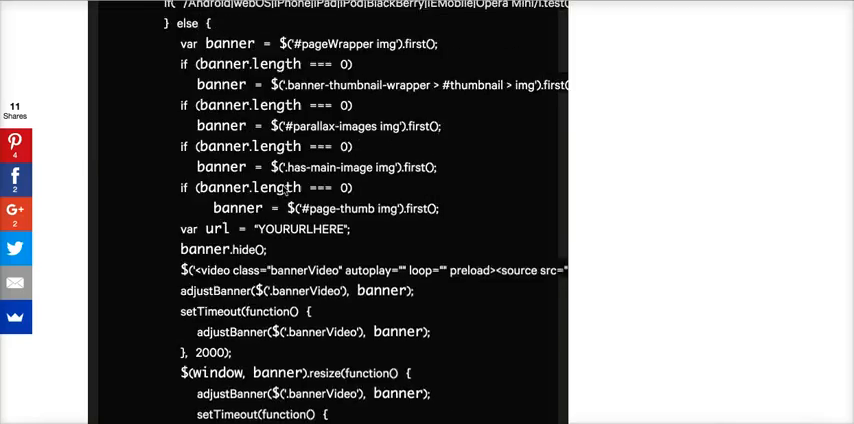
scroll("up", 3)
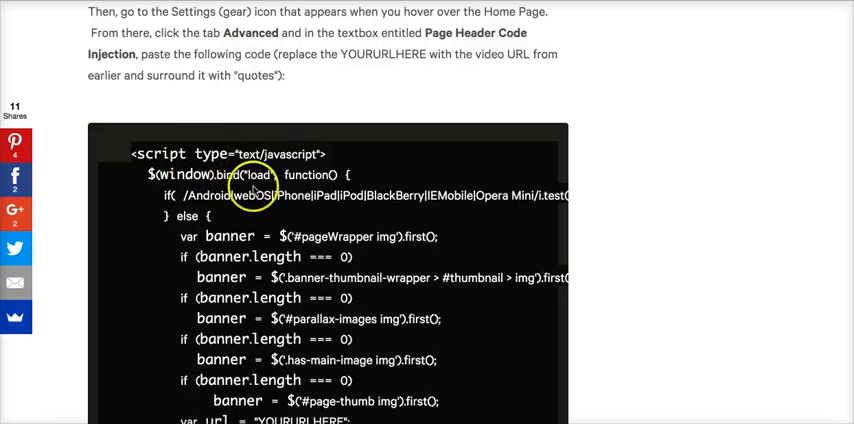
scroll("down", 3)
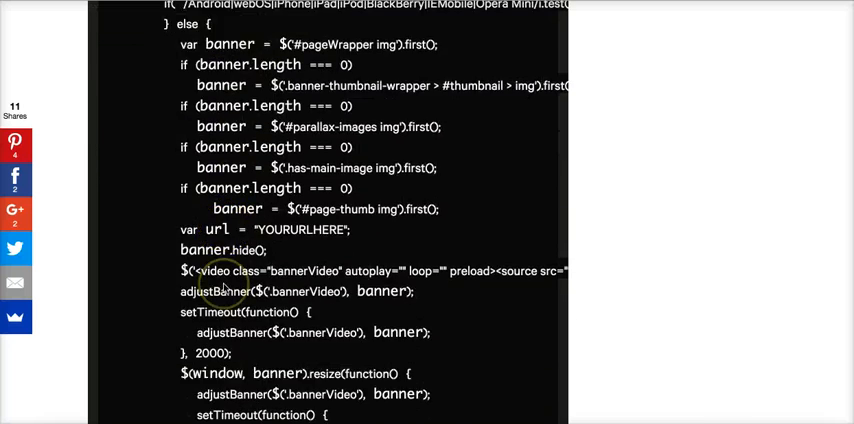
scroll("down", 3)
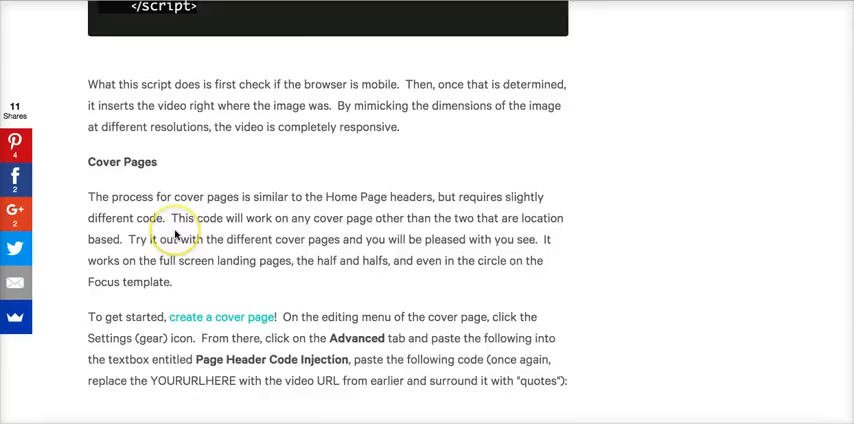
scroll("down", 3)
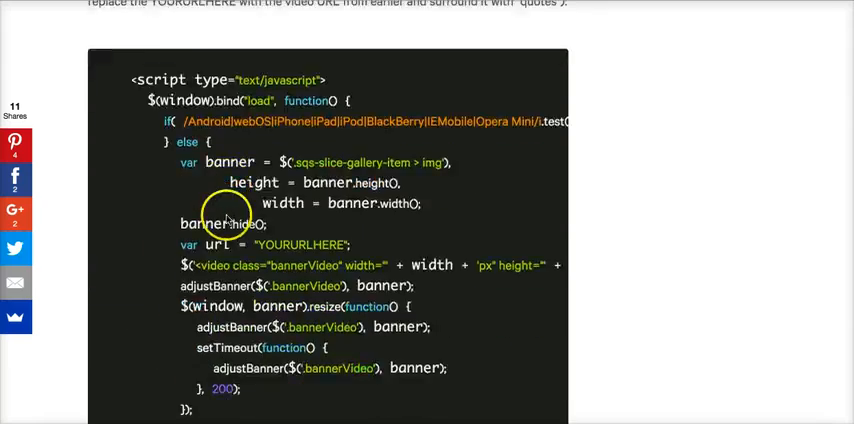
scroll("down", 3)
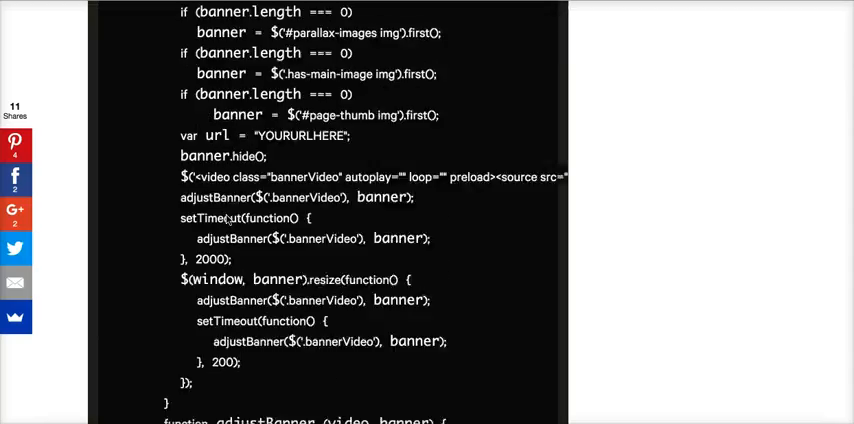
scroll("up", 3)
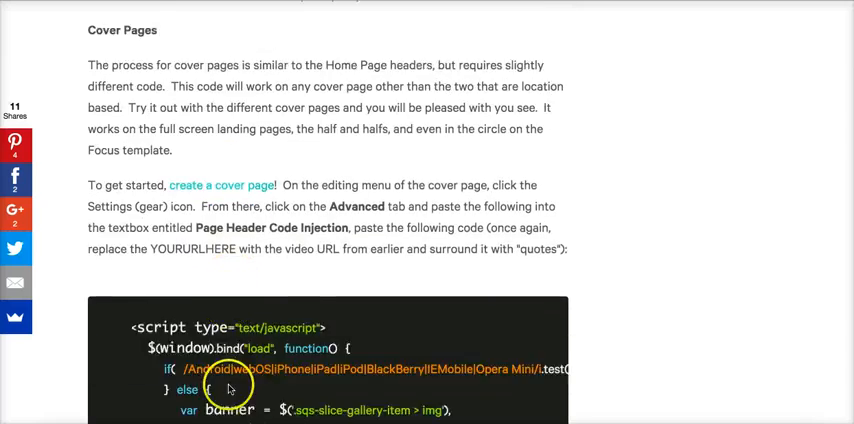
scroll("down", 3)
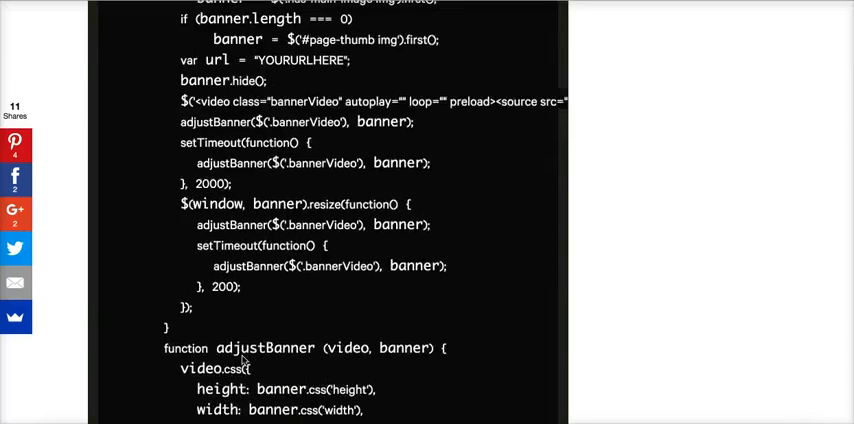
scroll("up", 3)
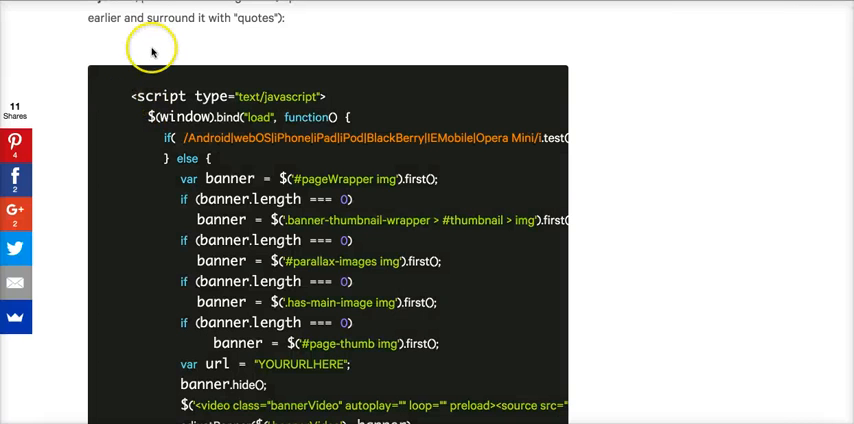
scroll("up", 3)
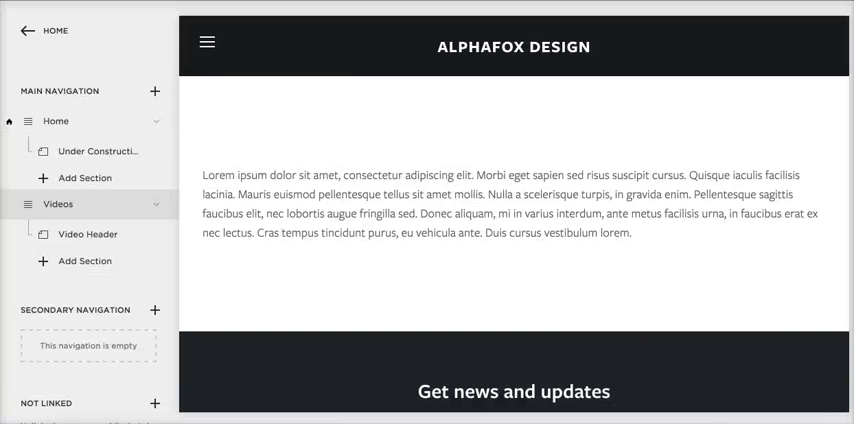
scroll("down", 3)
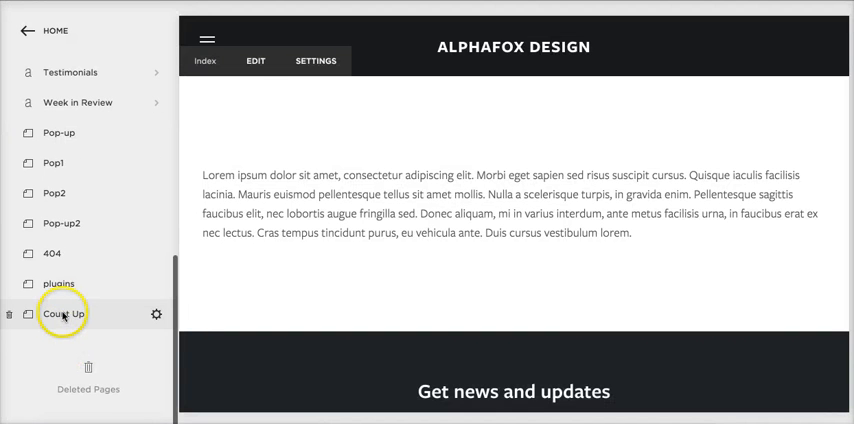
left_click(58, 283)
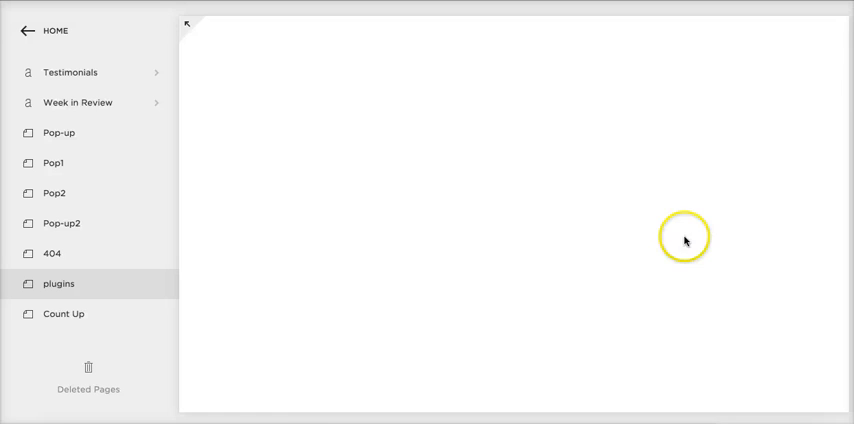
right_click(237, 228)
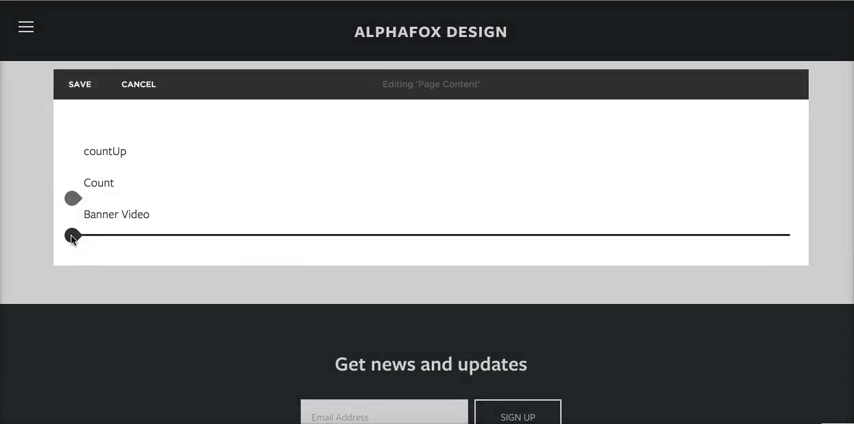
- Add a text block below Banner Video and select the word 'Video'
left_click(71, 237)
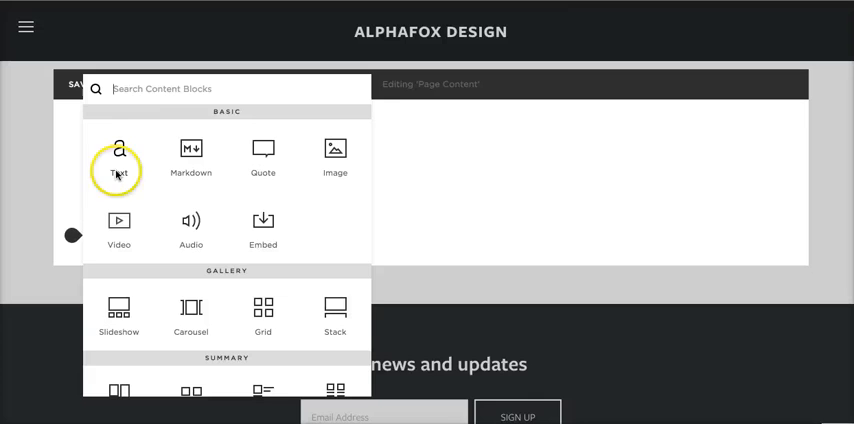
left_click(118, 160)
type("Video")
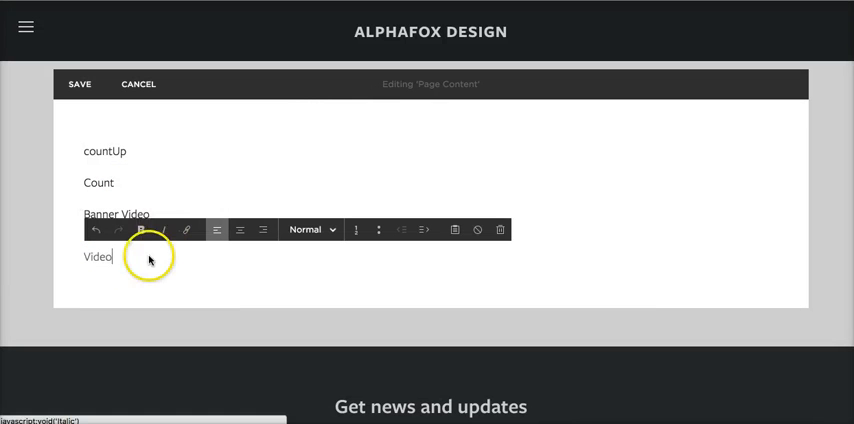
double_click(96, 257)
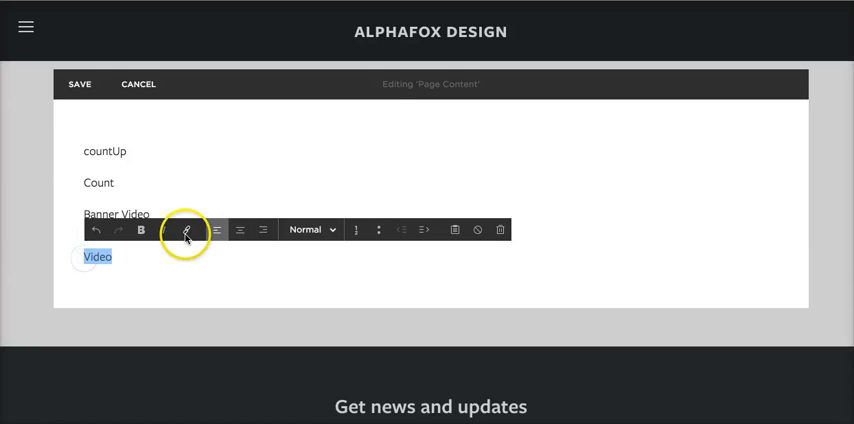
- Link 'Video' to a new file by uploading SampleVideo_1080x720_1mb.mp4 from the Desktop
left_click(186, 229)
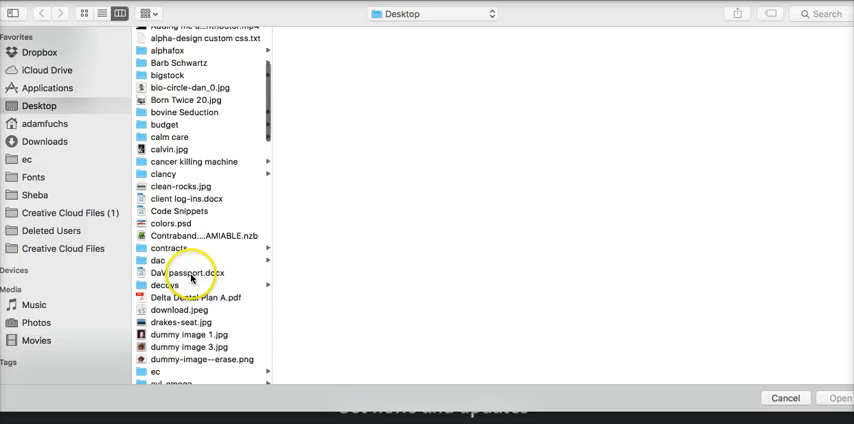
scroll("down", 3)
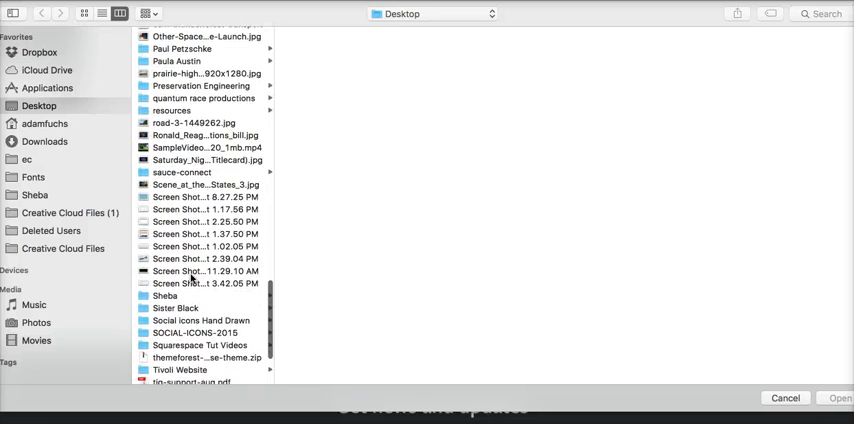
left_click(205, 147)
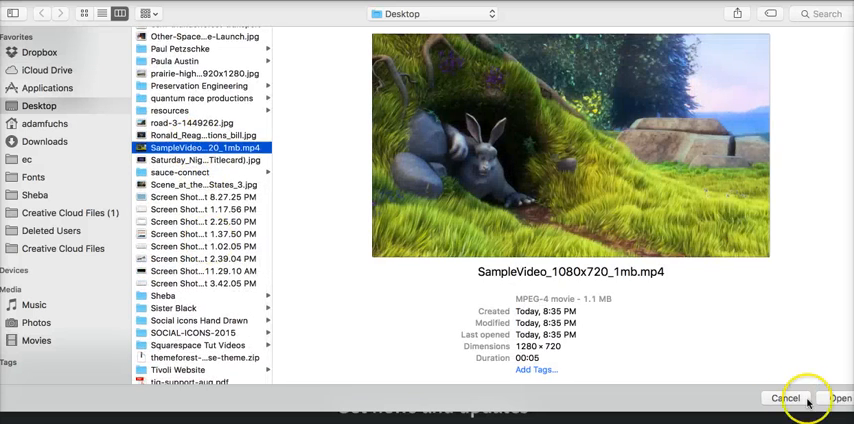
left_click(843, 398)
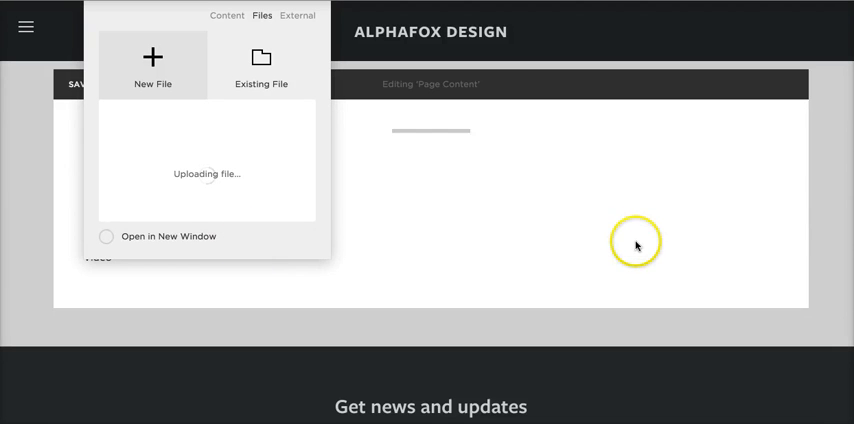
mouse_move(185, 219)
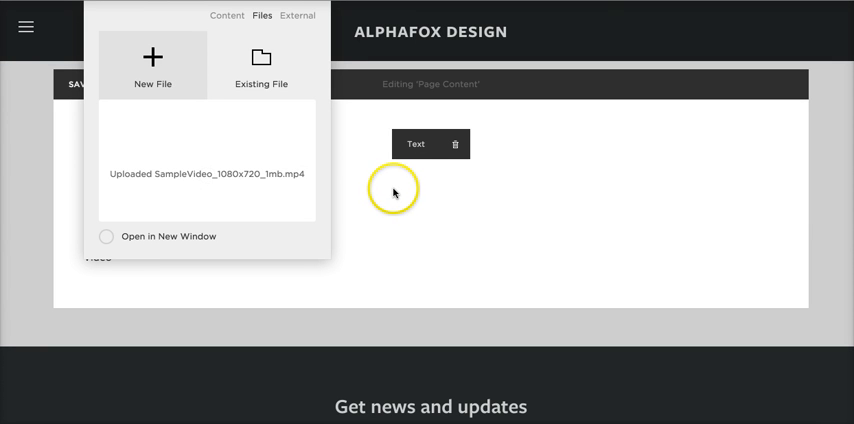
- Under Existing File, copy the link address of SampleVideo_1080x720_1mb.mp4
left_click(261, 65)
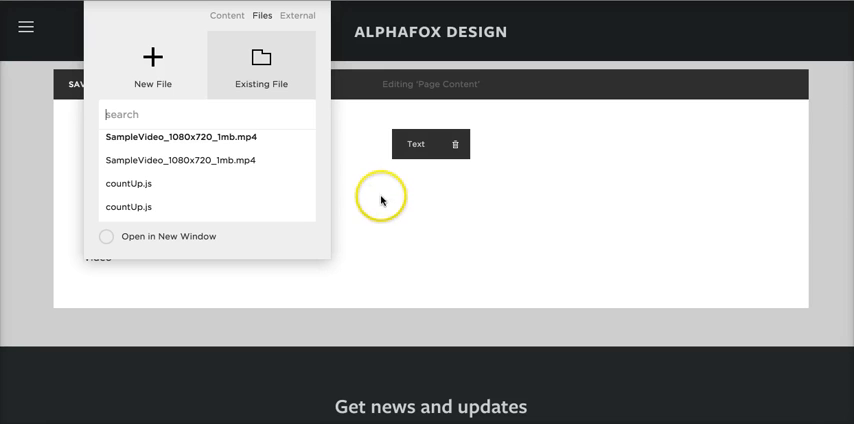
mouse_move(372, 225)
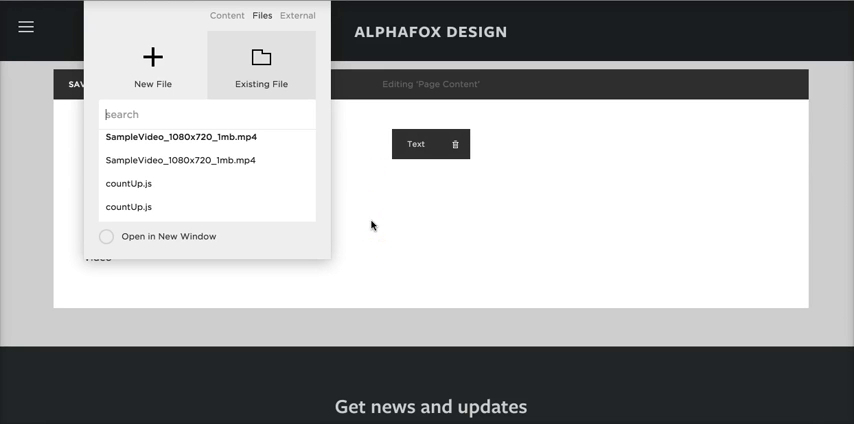
mouse_move(279, 179)
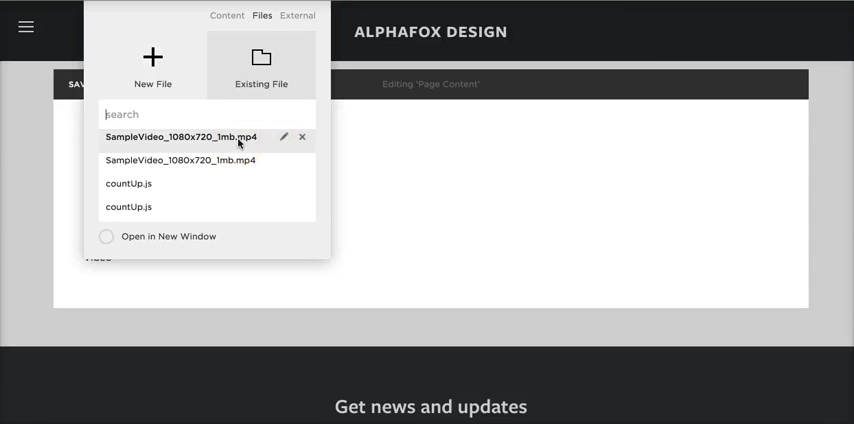
mouse_move(197, 146)
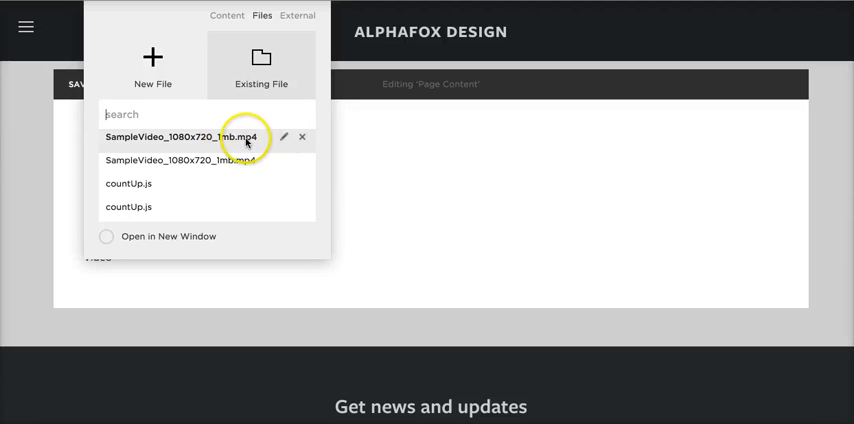
mouse_move(204, 193)
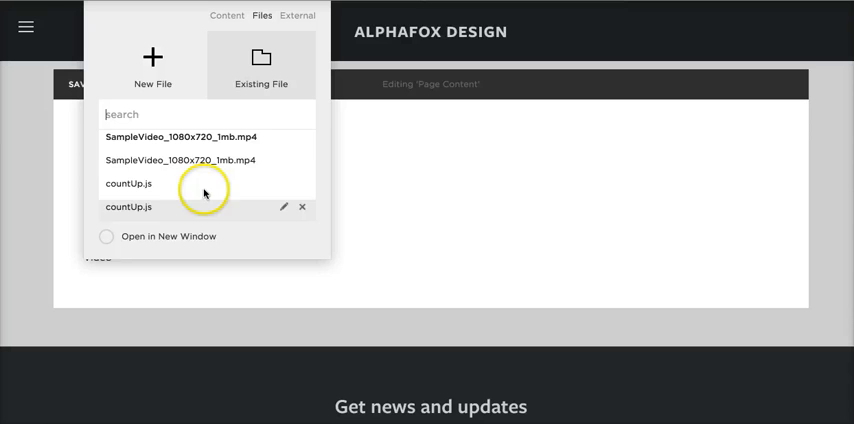
mouse_move(205, 137)
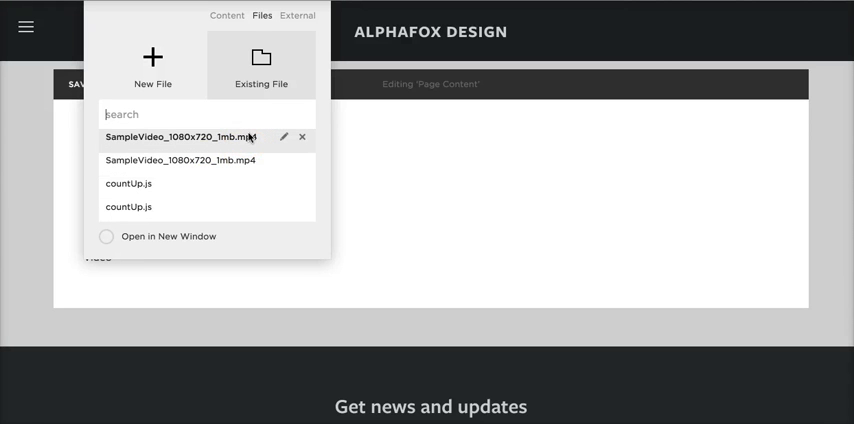
mouse_move(243, 137)
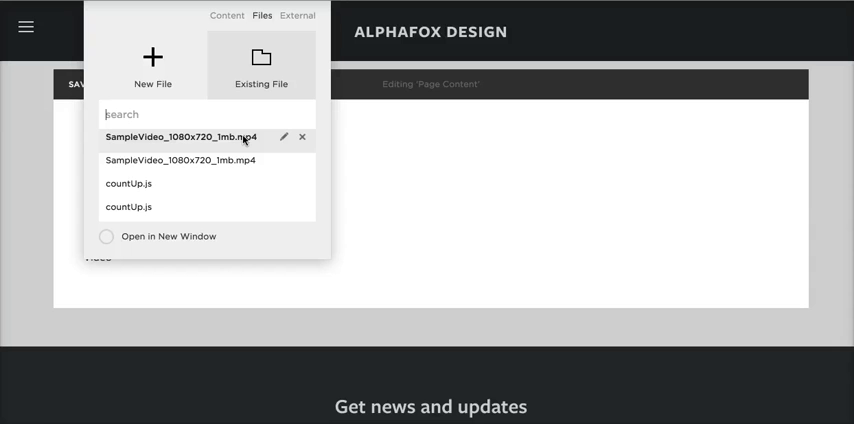
mouse_move(222, 138)
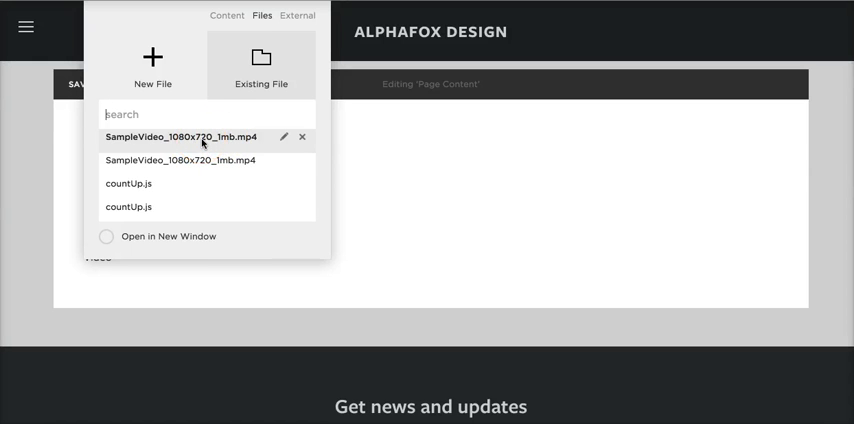
right_click(200, 137)
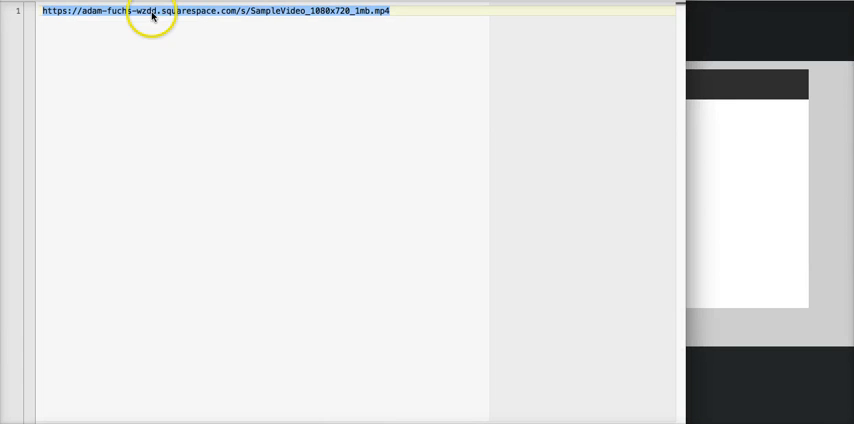
mouse_move(280, 112)
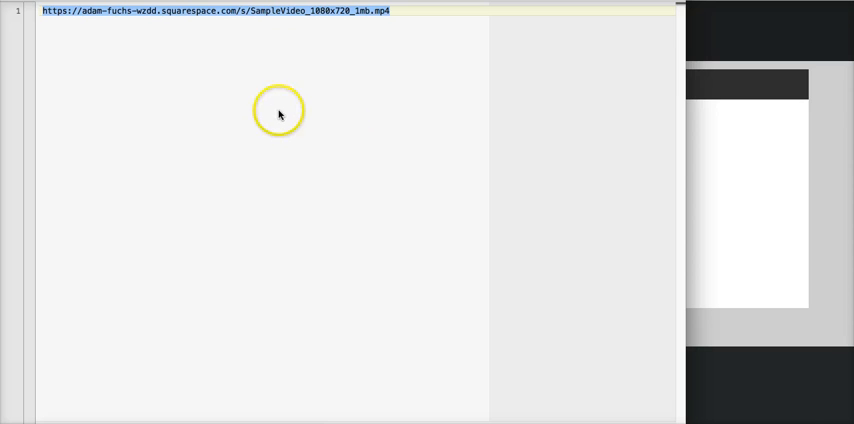
mouse_move(291, 57)
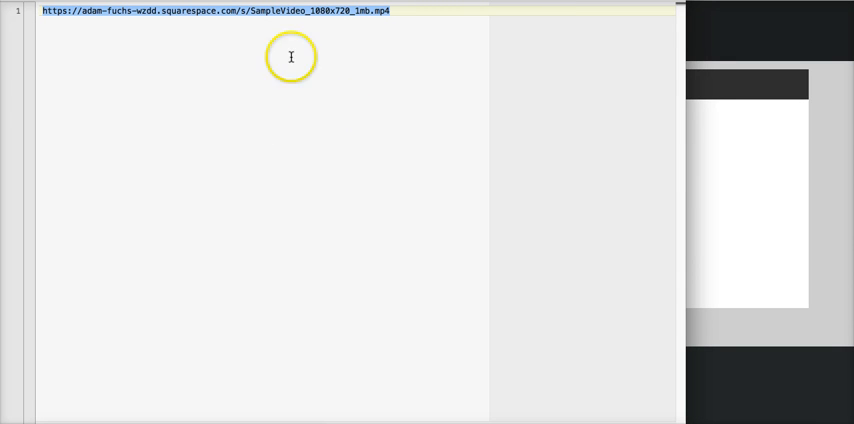
mouse_move(378, 70)
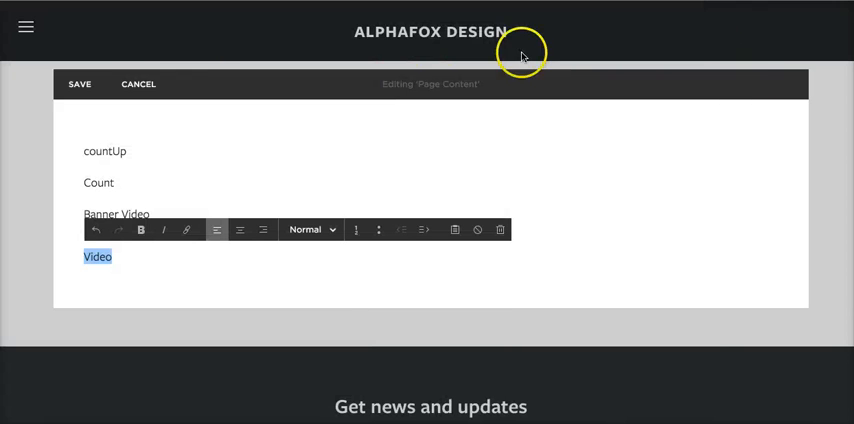
- Exit the editor, select the Videos page, and open Video Header's settings
left_click(138, 84)
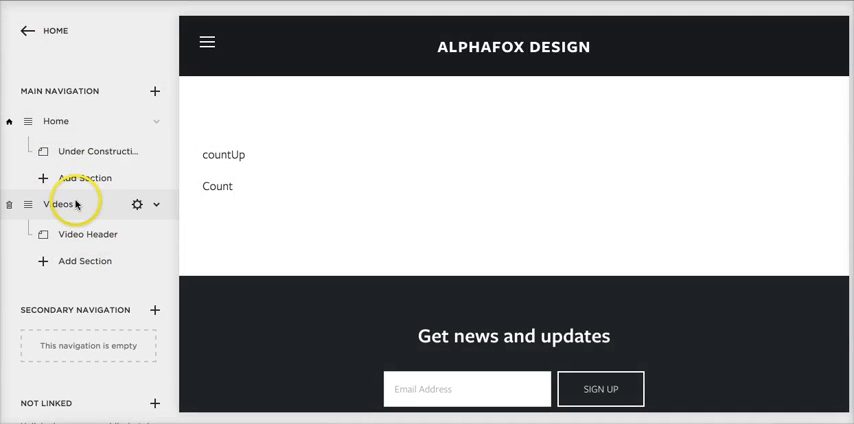
scroll("up", 3)
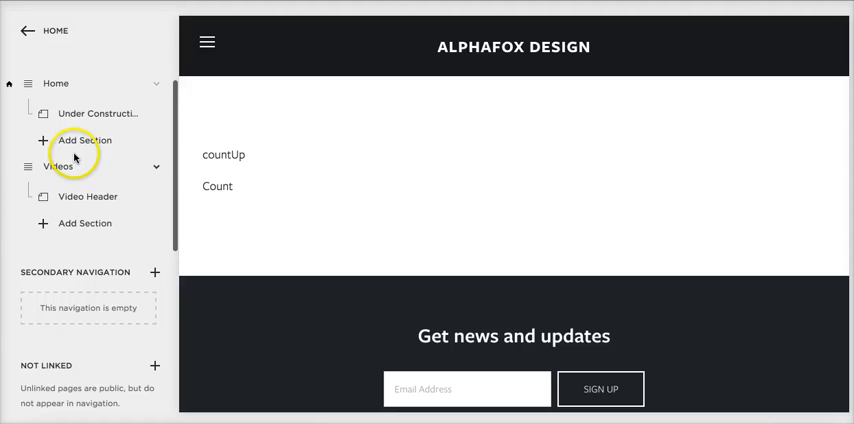
scroll("down", 3)
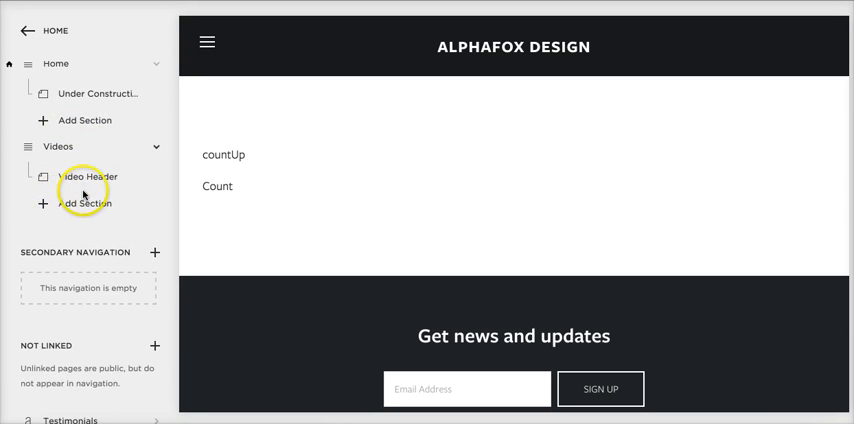
mouse_move(57, 147)
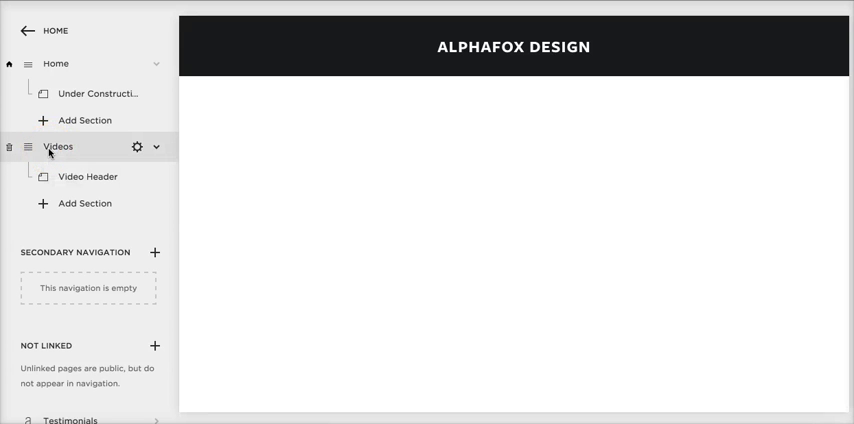
left_click(58, 147)
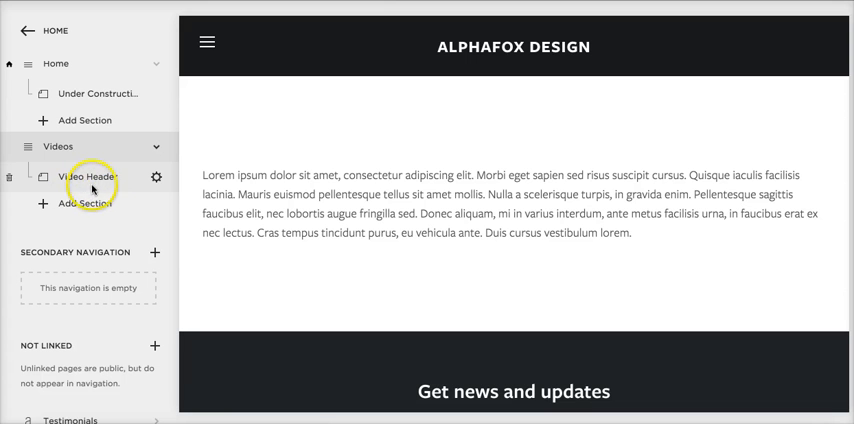
left_click(155, 177)
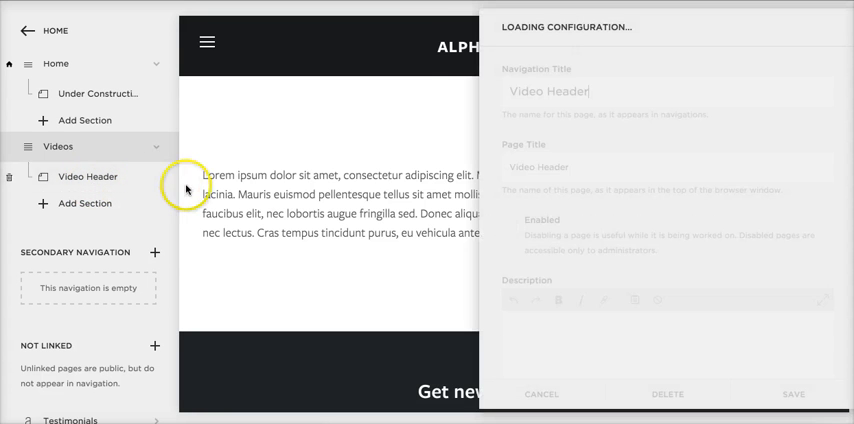
- Make 'This is fantastic!' a Video Header heading, save, and reselect Videos > Video Header
left_click(541, 393)
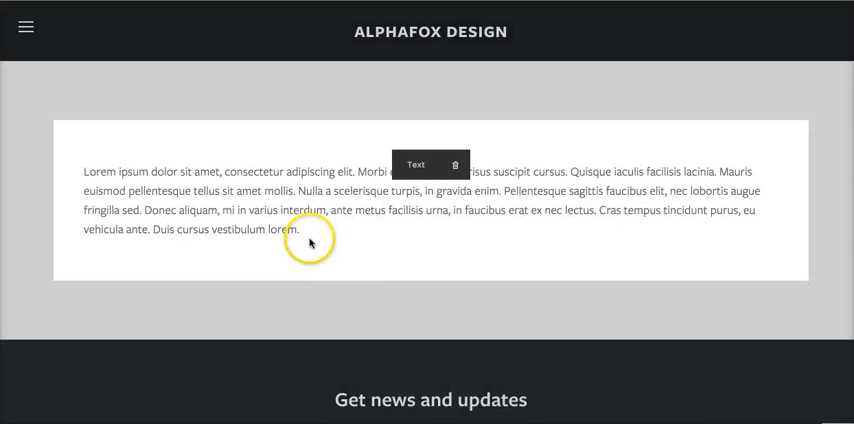
left_click(415, 164)
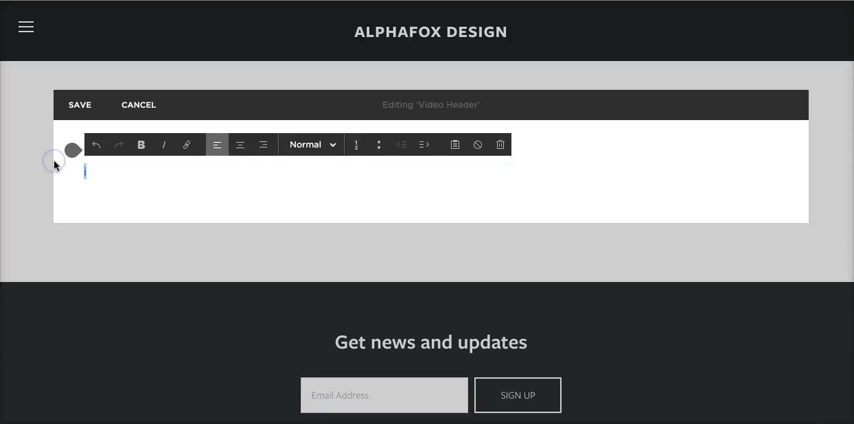
type("s is fantastic")
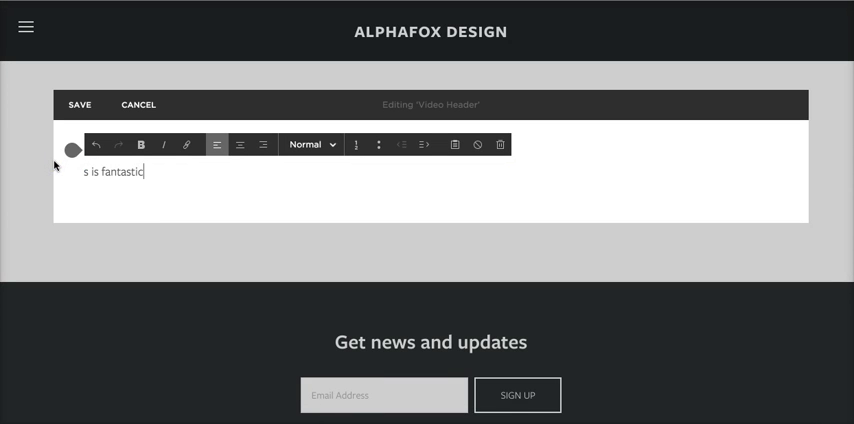
type("!")
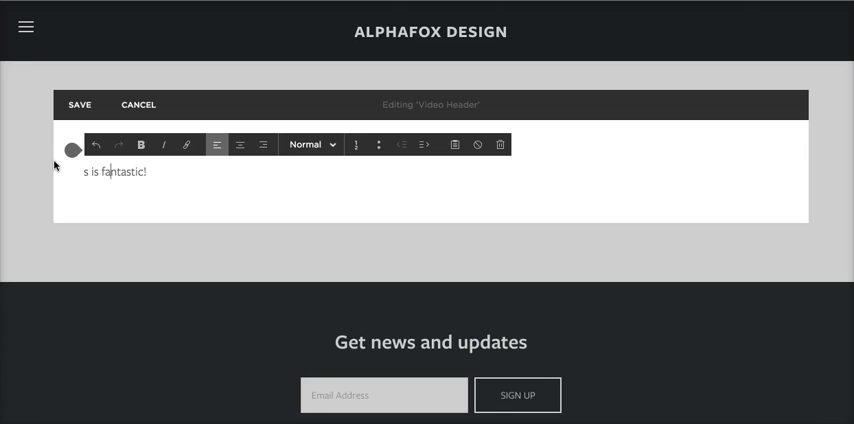
type("This")
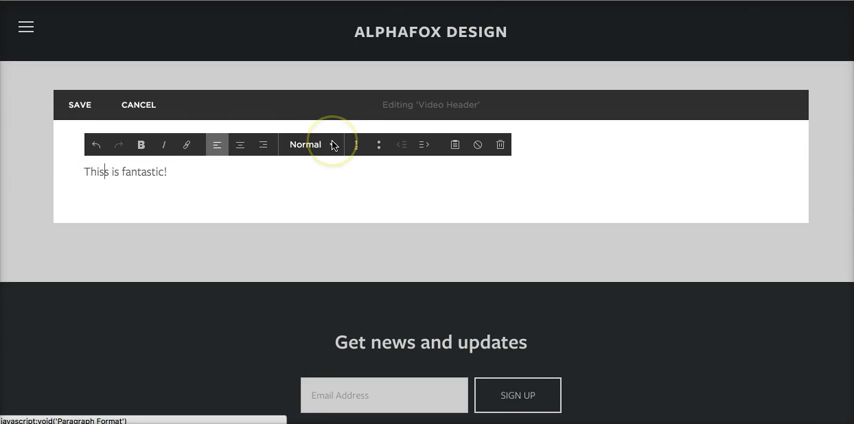
left_click(316, 144)
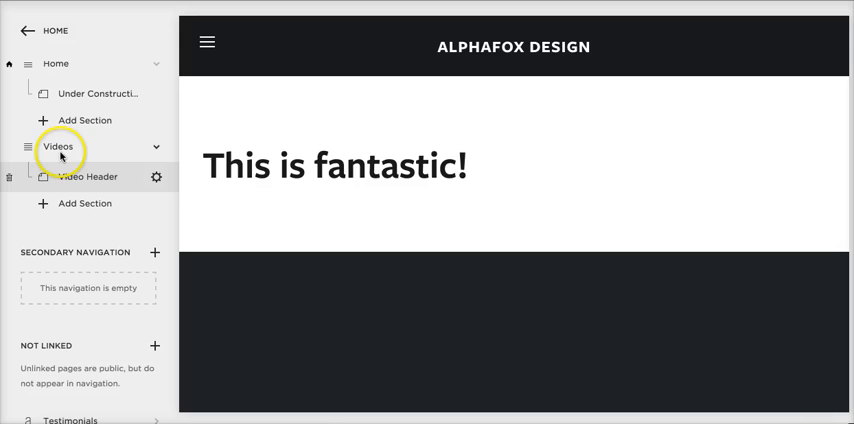
left_click(58, 147)
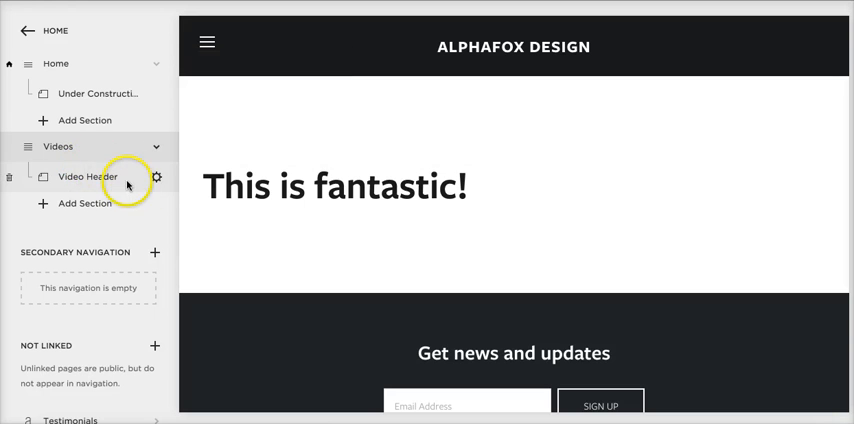
left_click(88, 177)
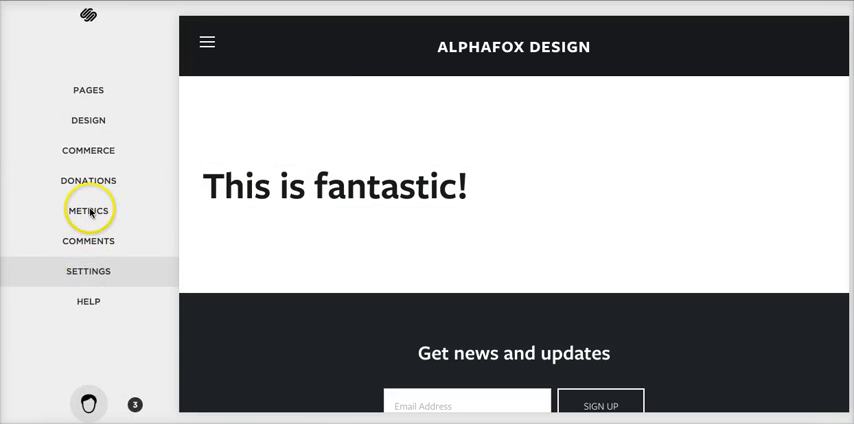
- Go to Settings > Advanced > Code Injection to view the header scripts
left_click(88, 271)
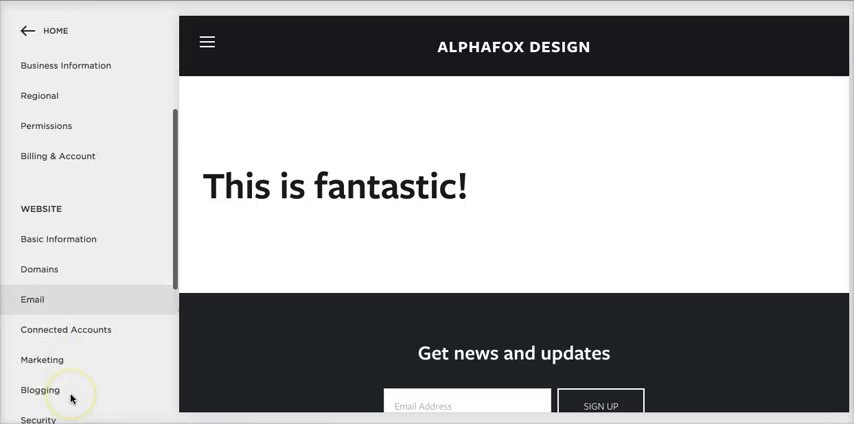
scroll("down", 3)
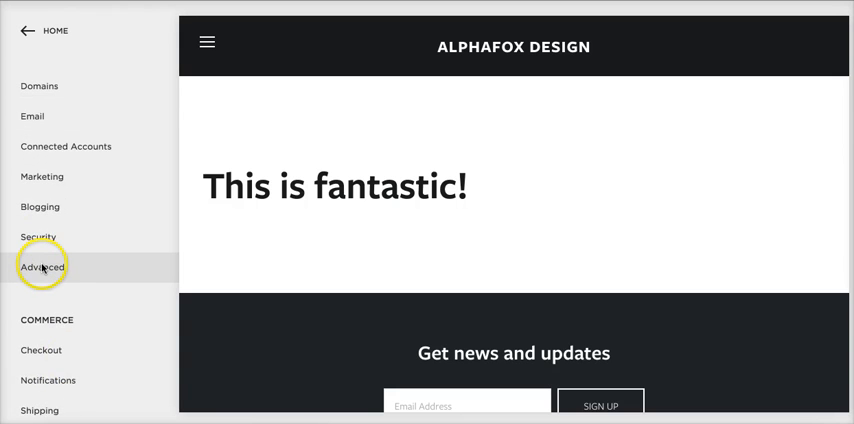
left_click(42, 266)
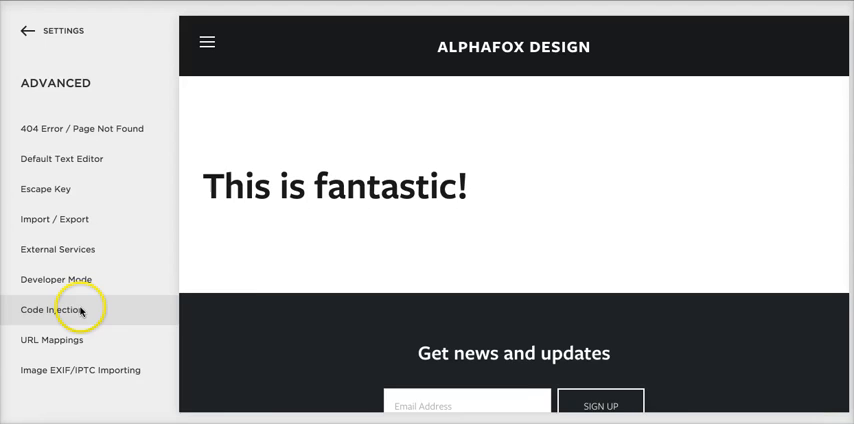
left_click(52, 309)
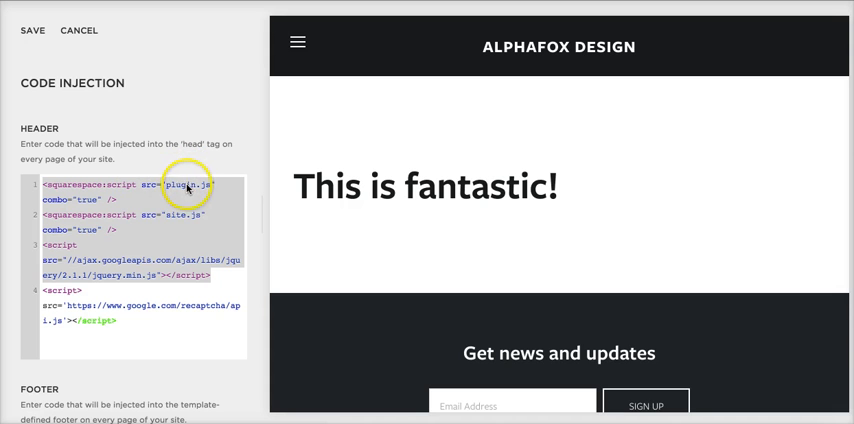
mouse_move(191, 211)
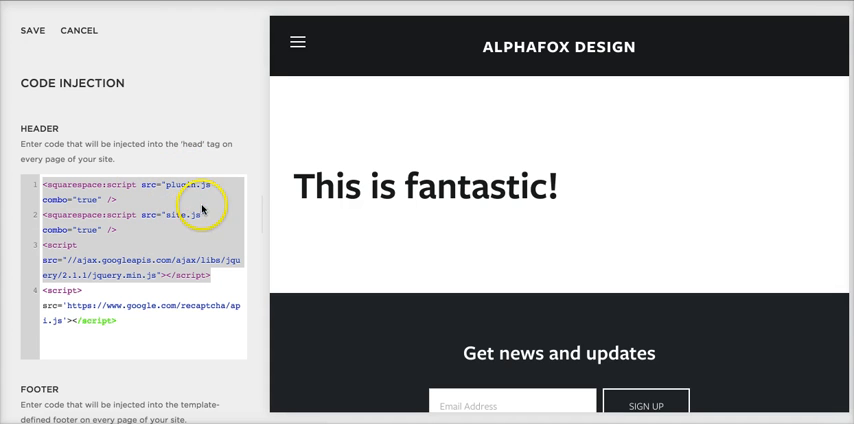
mouse_move(64, 213)
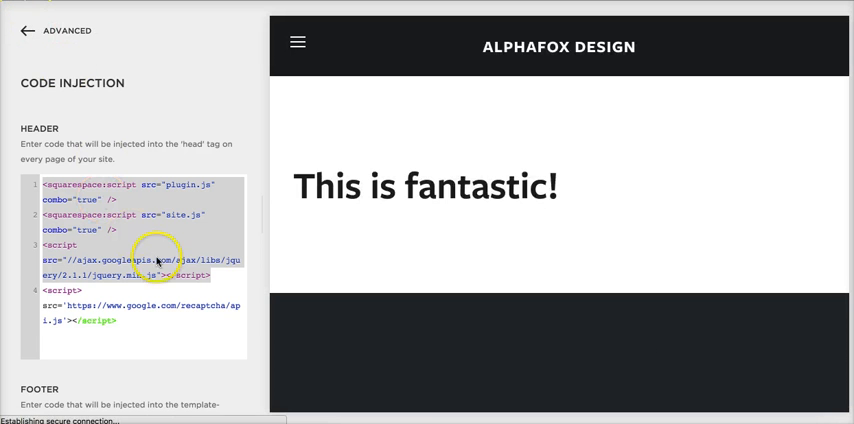
- Back out of Code Injection through Advanced and Settings to the Pages list
left_click(23, 30)
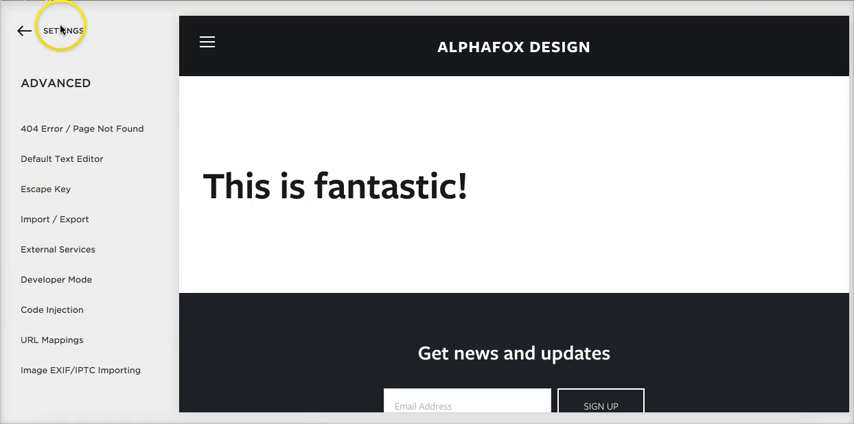
left_click(20, 31)
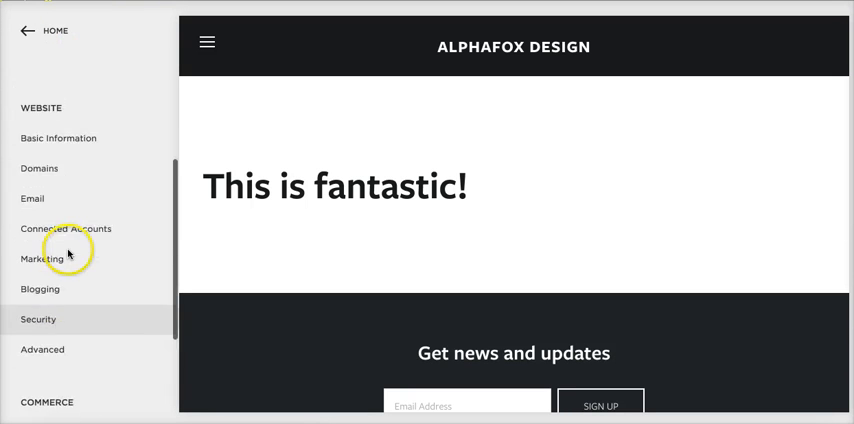
left_click(20, 31)
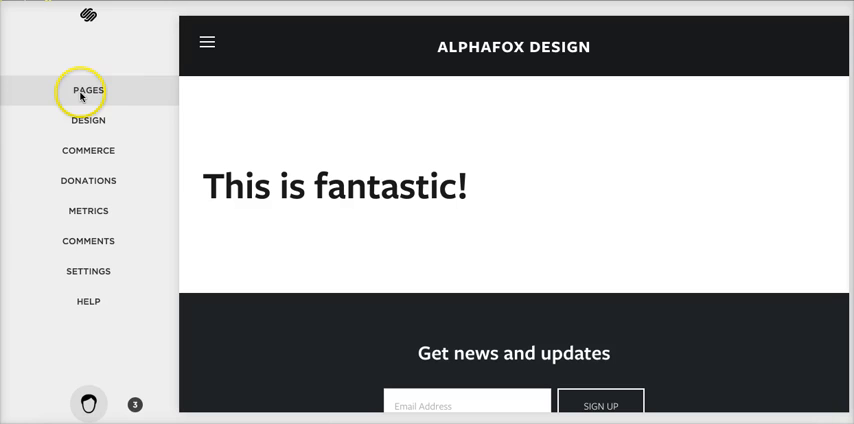
left_click(88, 91)
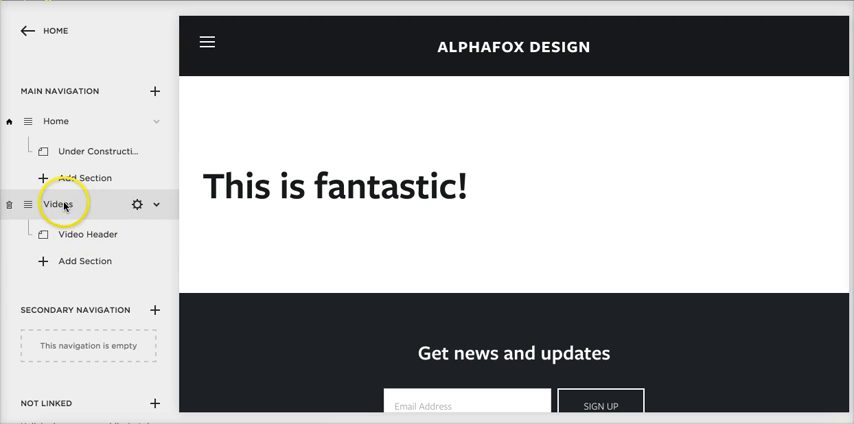
mouse_move(89, 234)
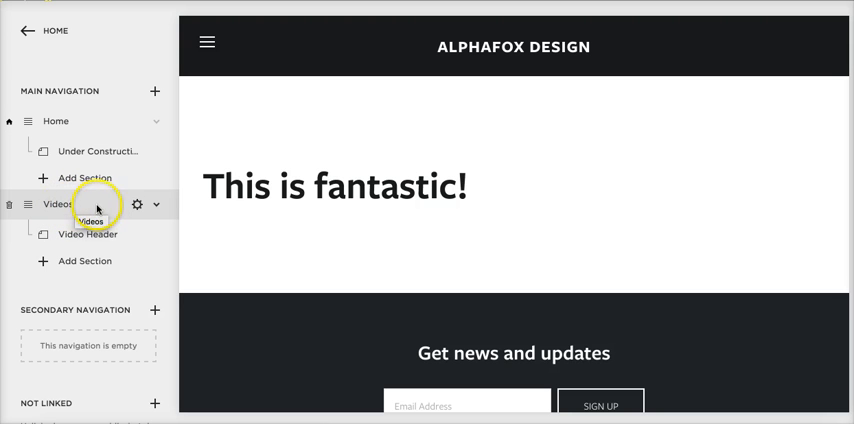
mouse_move(138, 205)
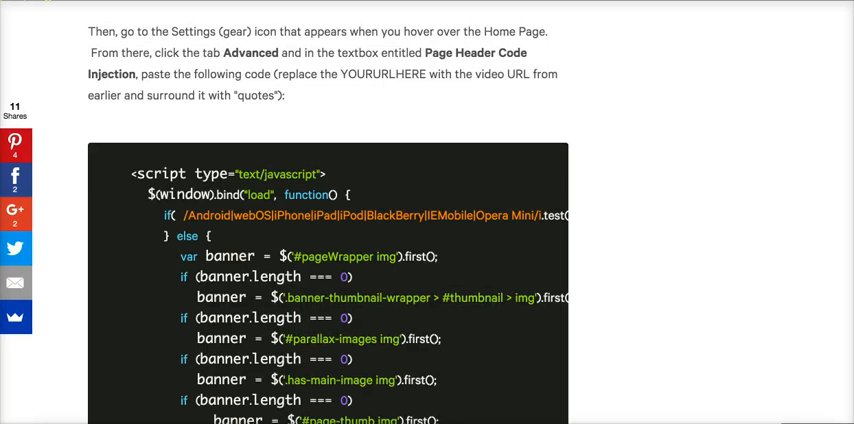
scroll("up", 3)
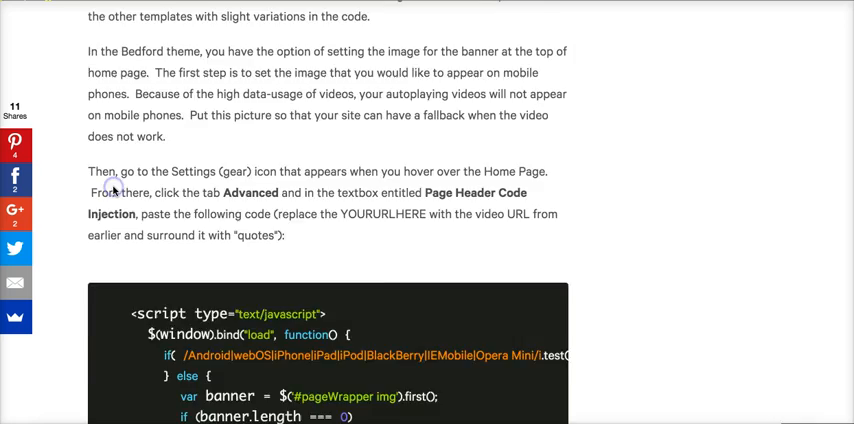
scroll("down", 3)
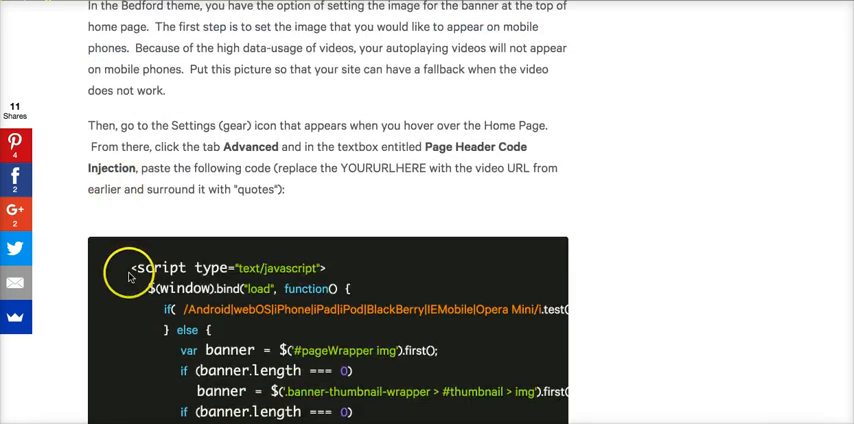
scroll("down", 3)
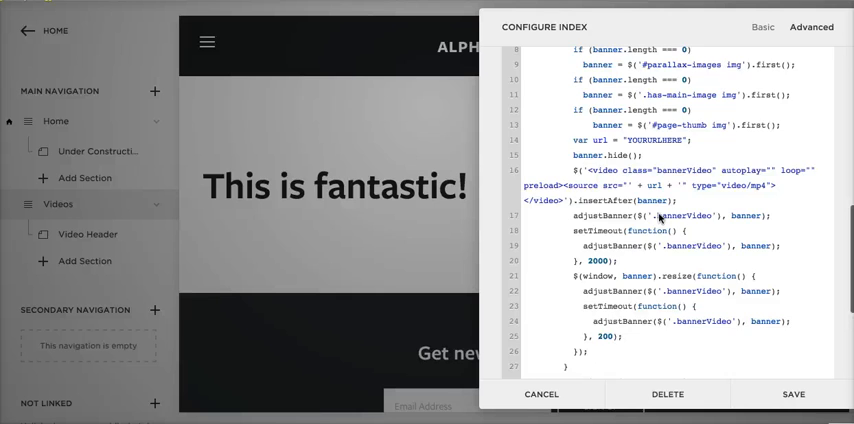
- Scroll up in the Videos page's header code injection to view the pasted script
scroll("up", 3)
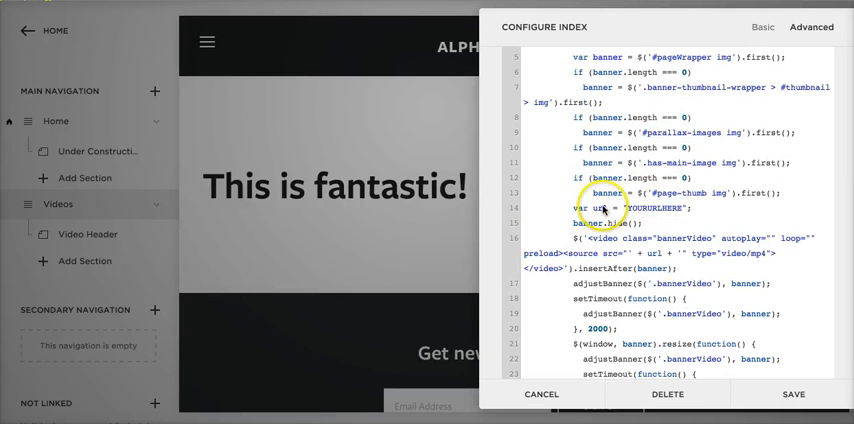
mouse_move(518, 203)
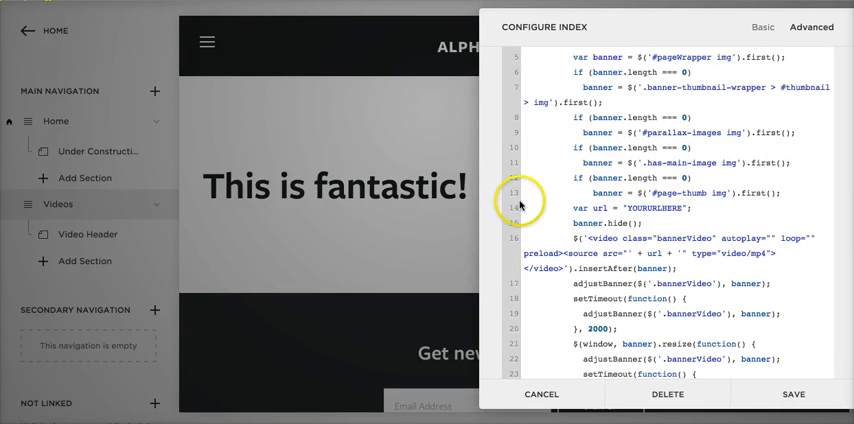
mouse_move(660, 211)
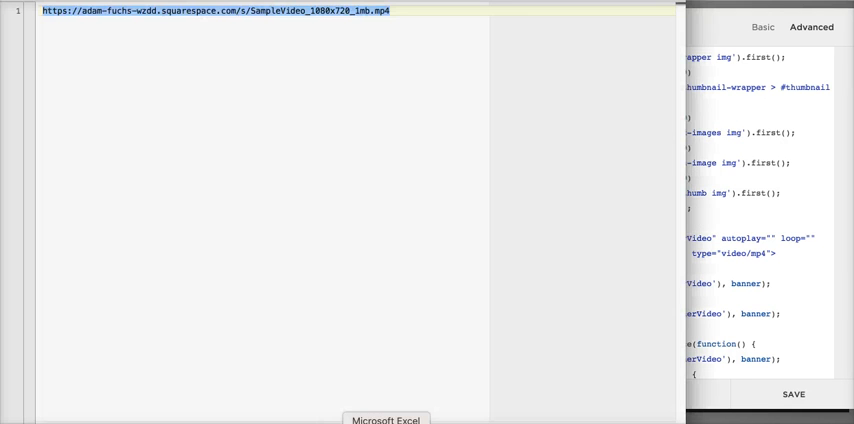
mouse_move(252, 14)
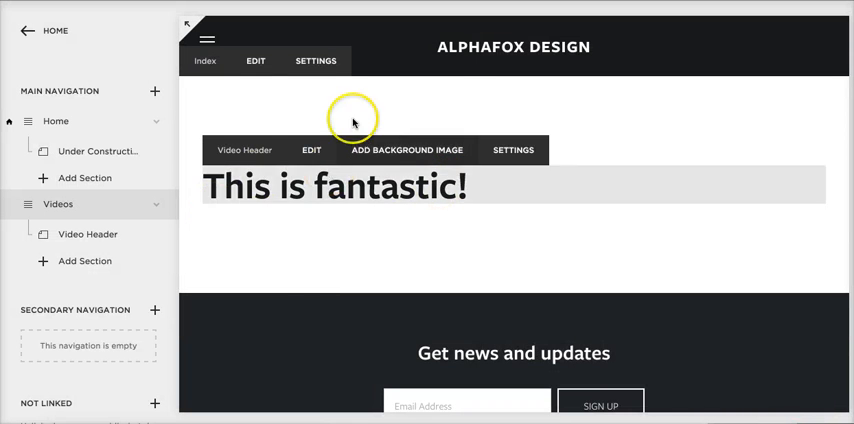
- Select Video Header under Videos to load its 'This is fantastic!' preview
scroll("down", 3)
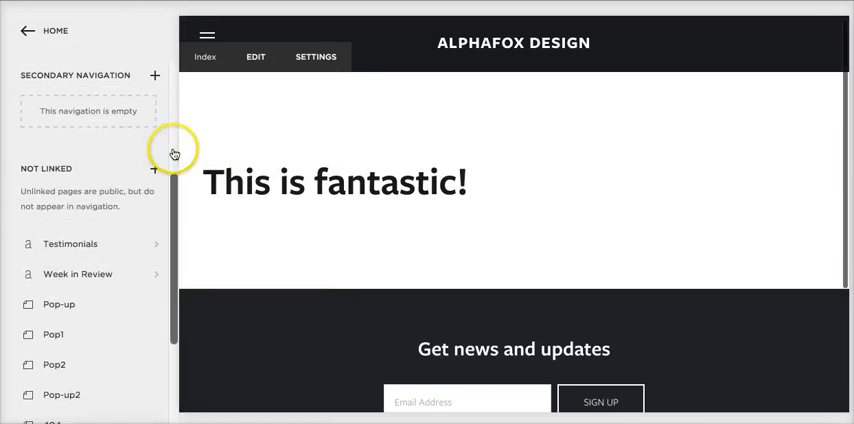
scroll("up", 3)
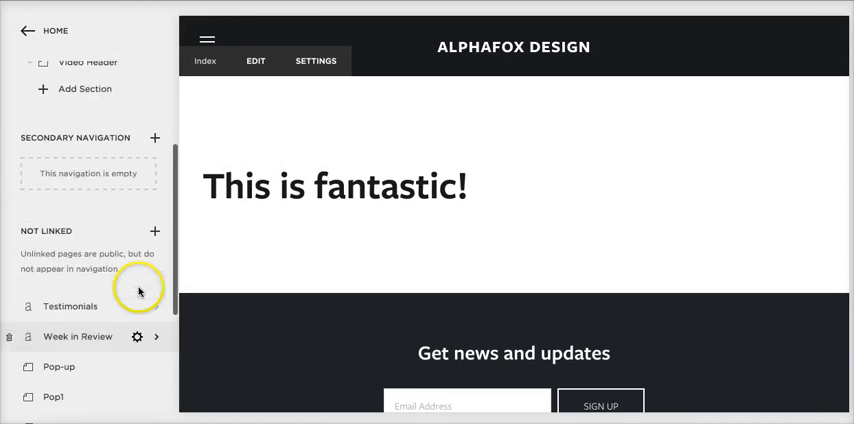
scroll("up", 3)
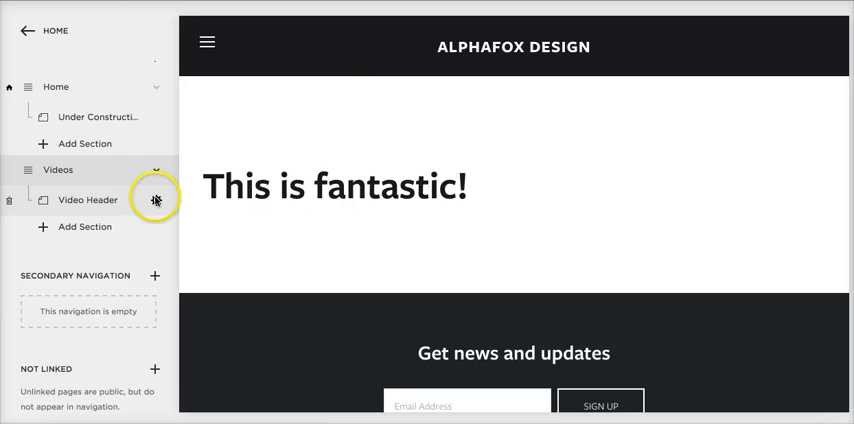
left_click(156, 199)
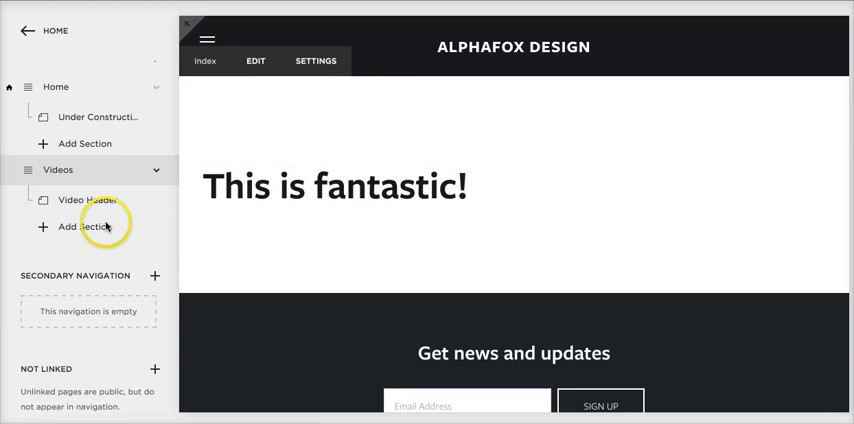
left_click(88, 200)
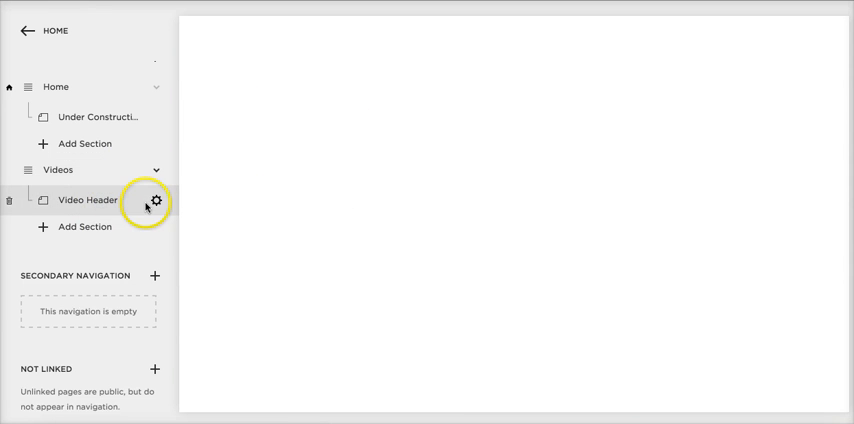
left_click(155, 199)
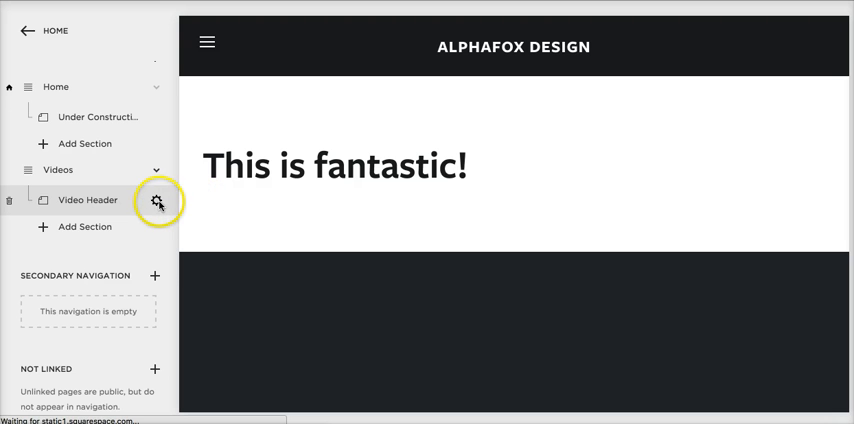
left_click(155, 200)
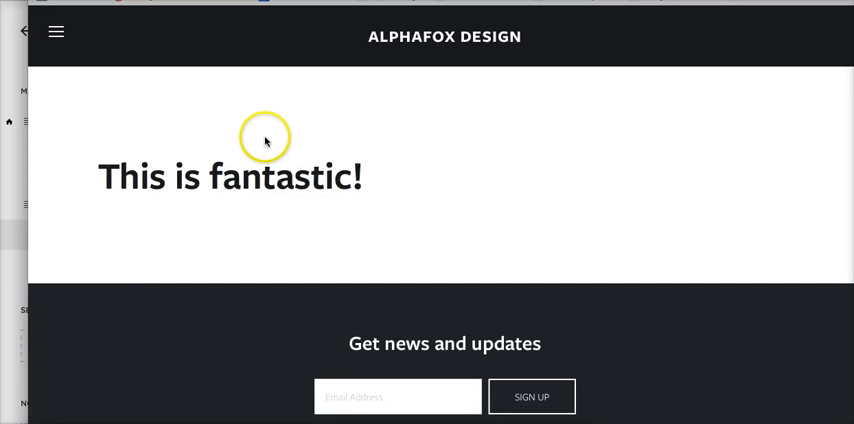
mouse_move(338, 33)
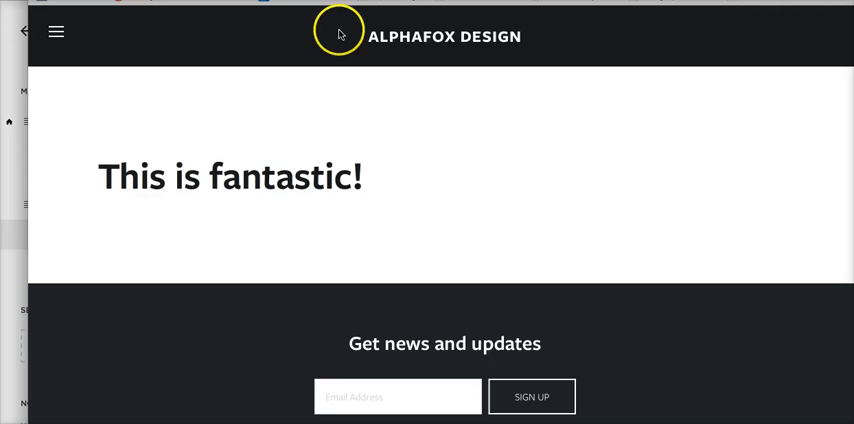
mouse_move(278, 148)
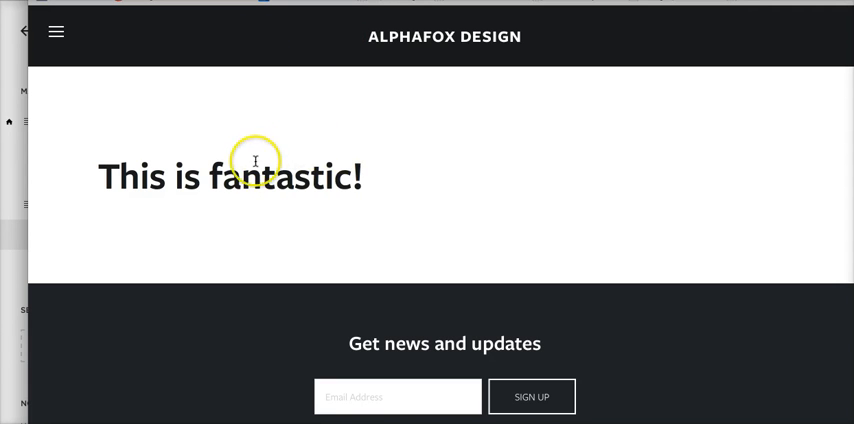
mouse_move(223, 160)
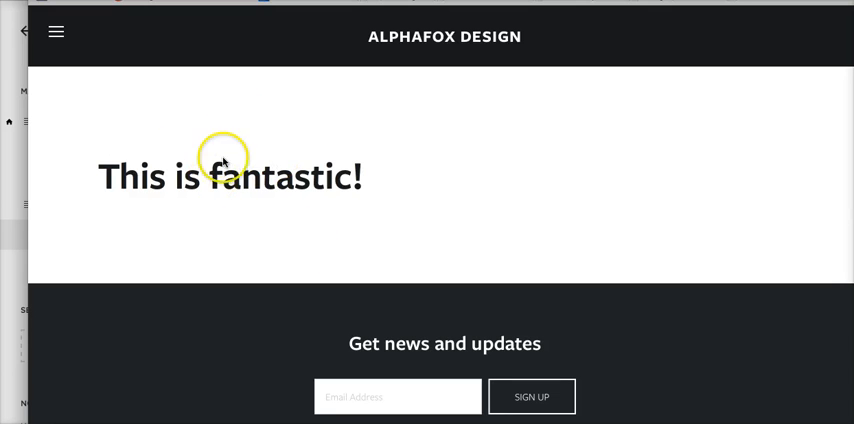
mouse_move(238, 106)
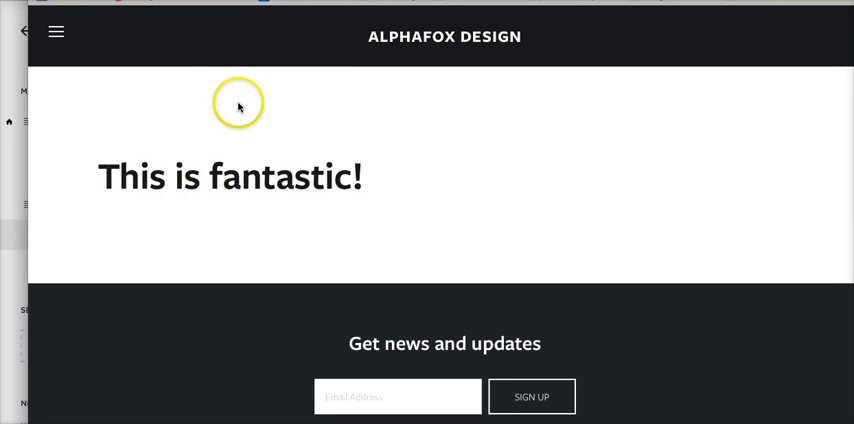
mouse_move(298, 98)
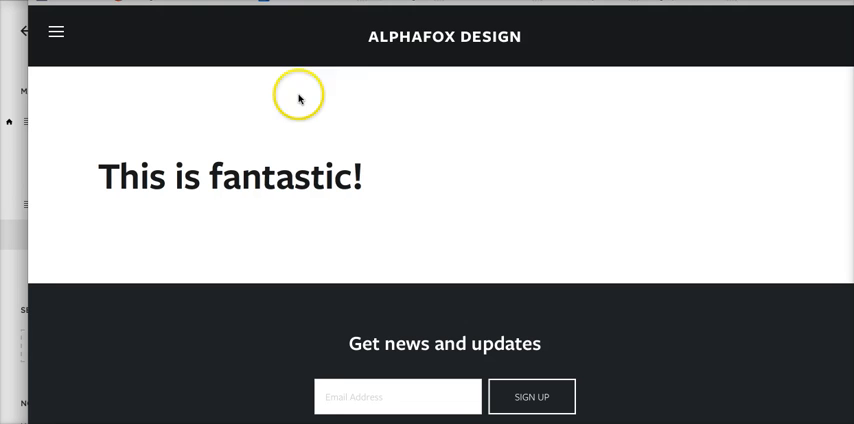
mouse_move(157, 92)
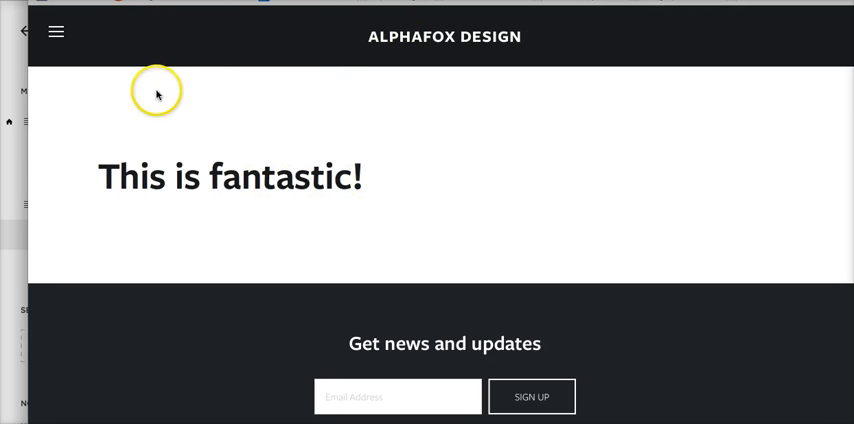
mouse_move(137, 129)
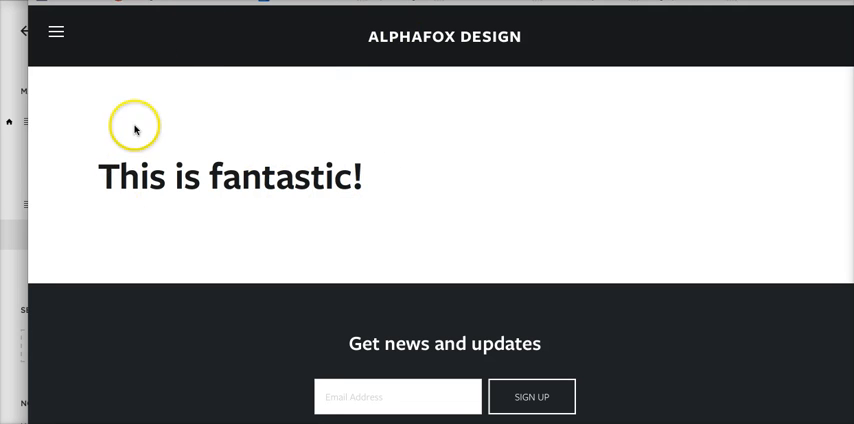
mouse_move(267, 233)
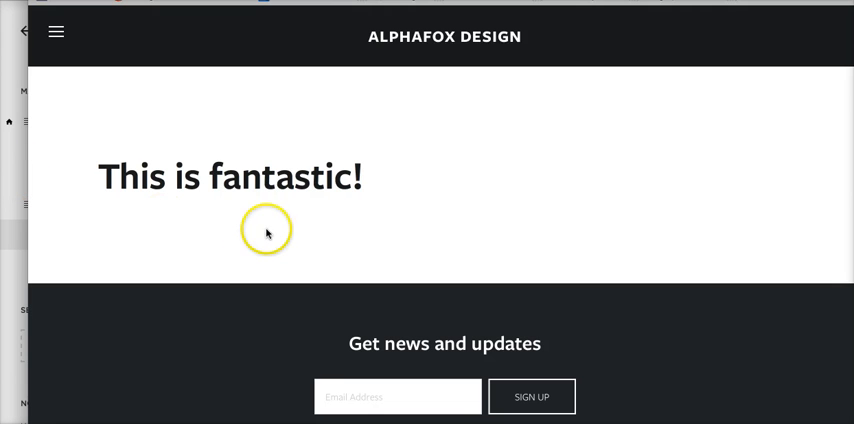
mouse_move(284, 140)
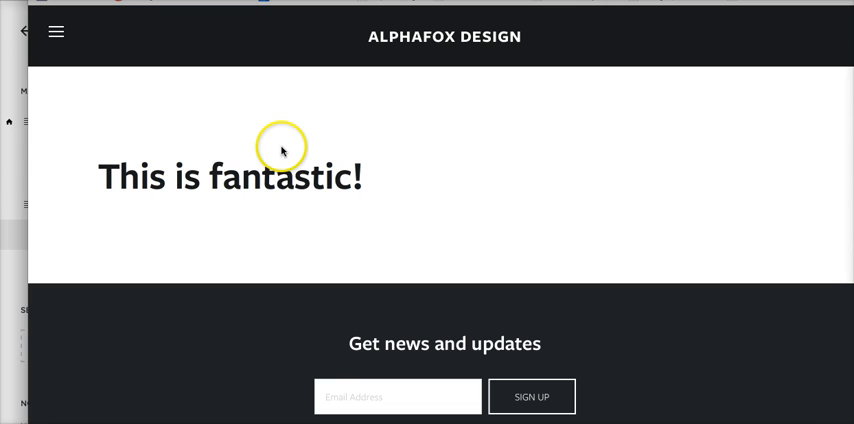
mouse_move(227, 125)
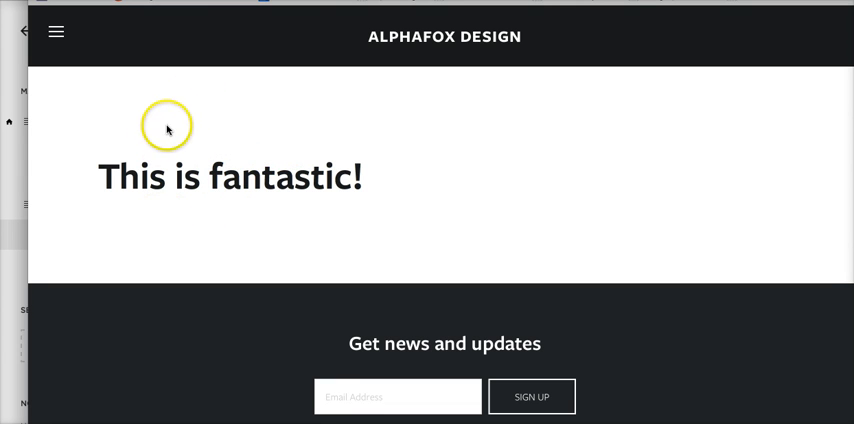
mouse_move(228, 168)
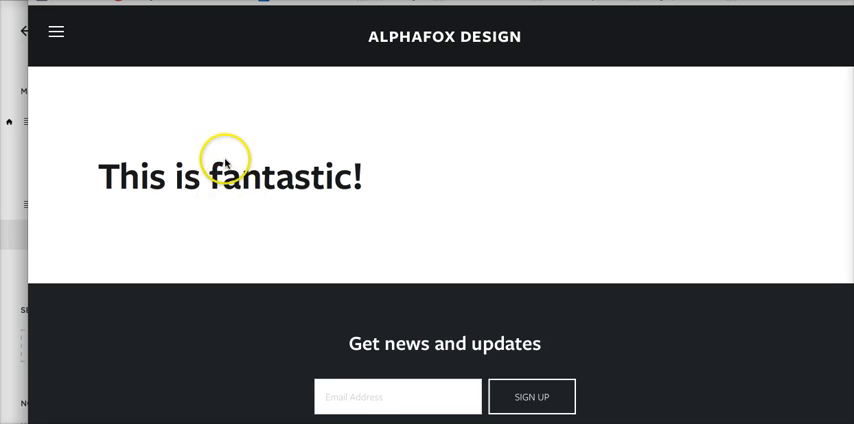
mouse_move(205, 159)
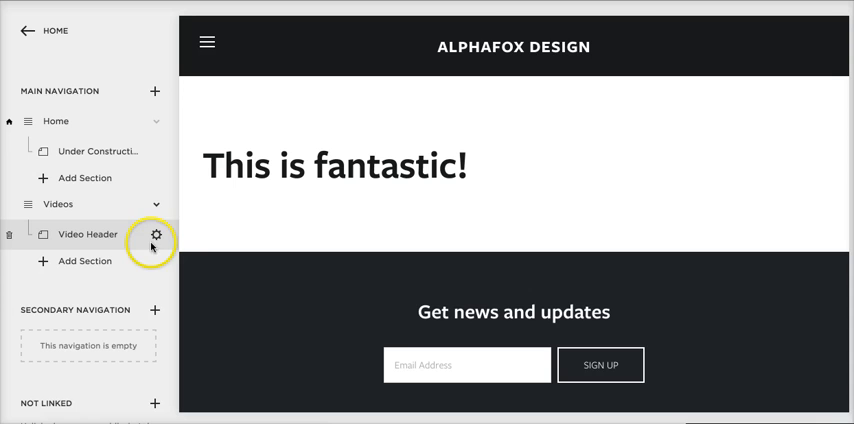
- Set 4th.jpg as the Video Header page's thumbnail image and save the settings
left_click(153, 240)
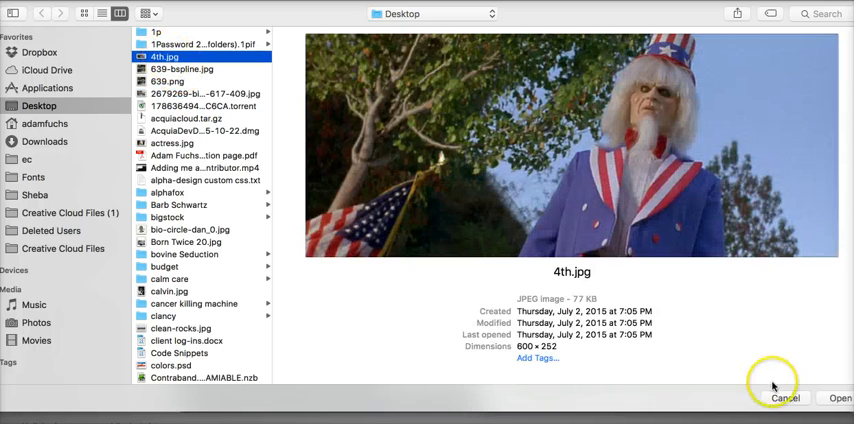
left_click(785, 398)
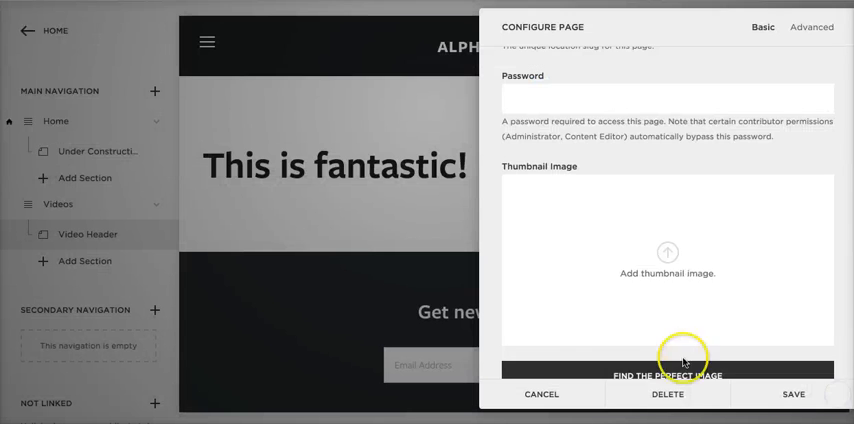
left_click(667, 375)
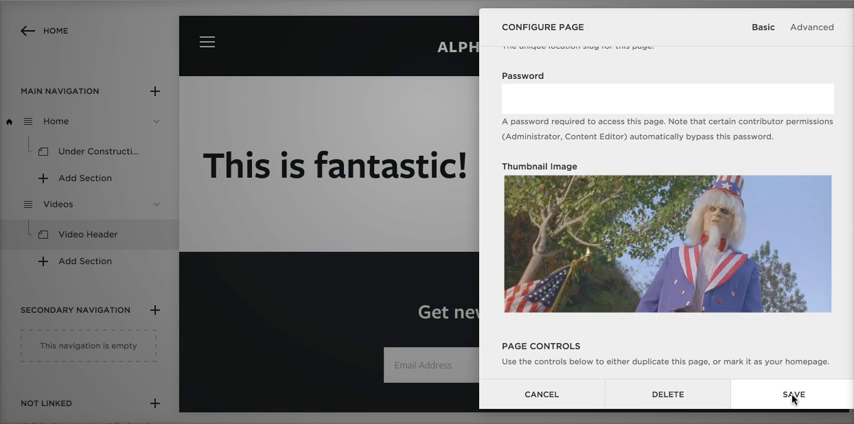
left_click(793, 394)
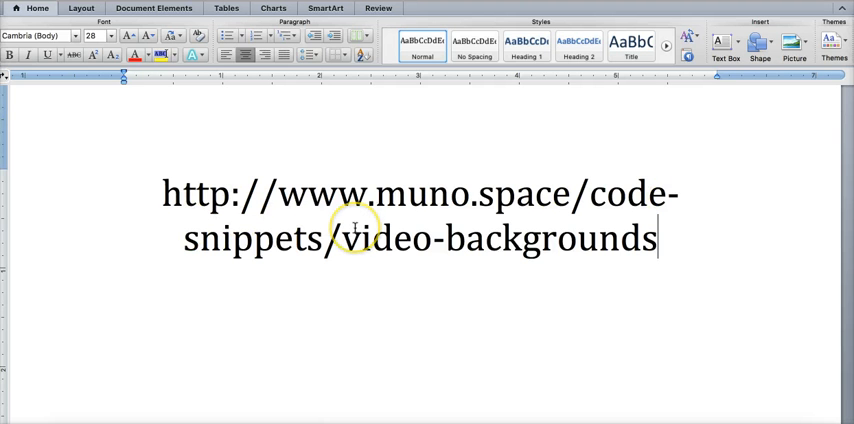
mouse_move(448, 355)
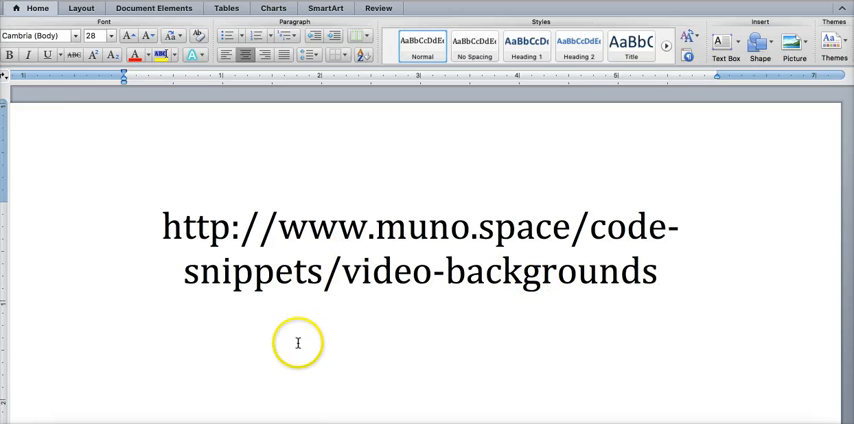
mouse_move(620, 245)
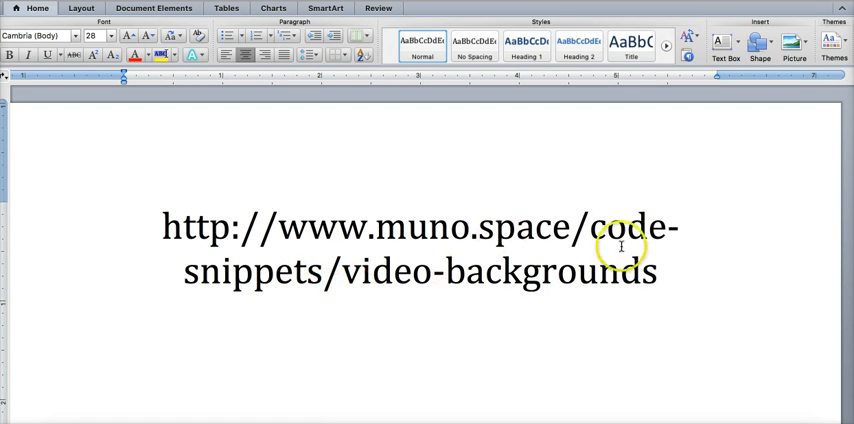
mouse_move(395, 260)
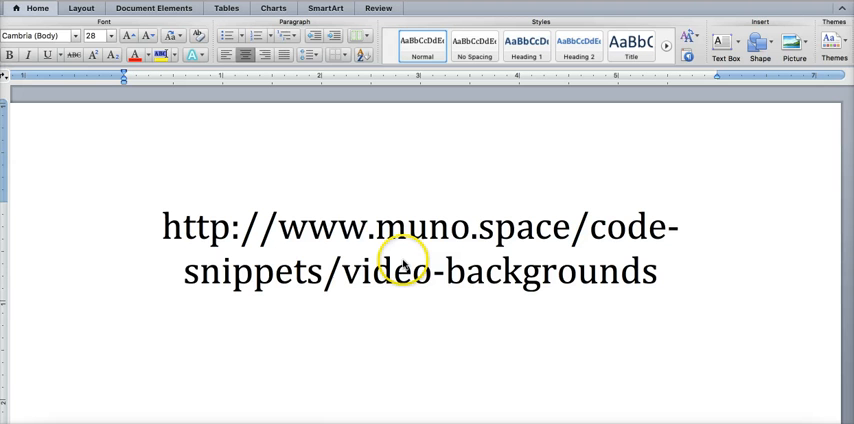